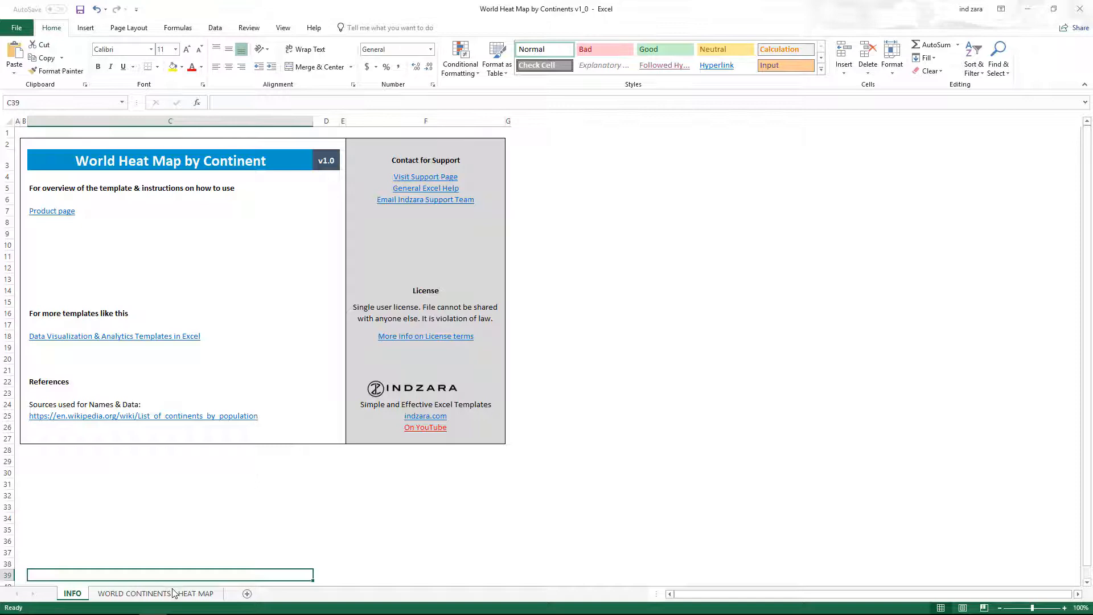
Step: Switch to the WORLD CONTINENTS - HEAT MAP sheet from the INFO sheet
click(155, 593)
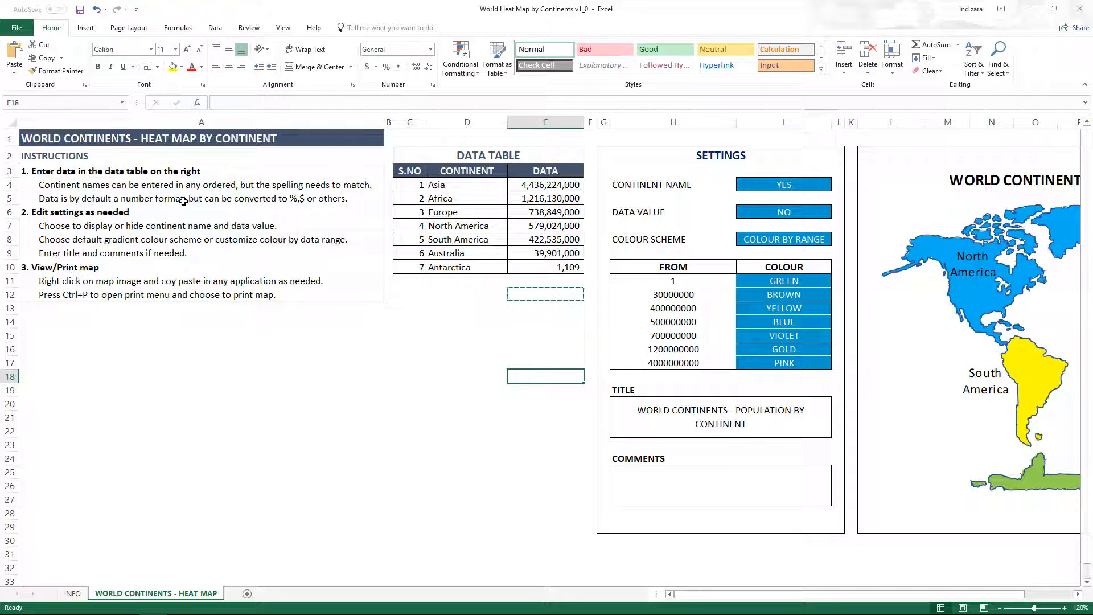
mouse_move(965, 336)
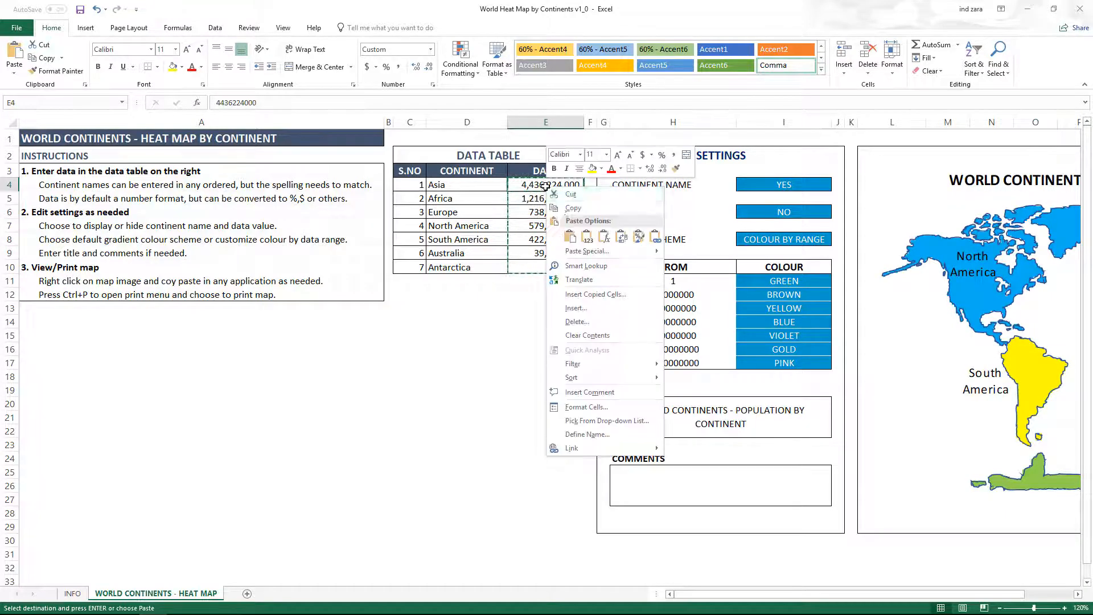
Step: Paste the copied continent populations into the DATA column as plain values
click(588, 236)
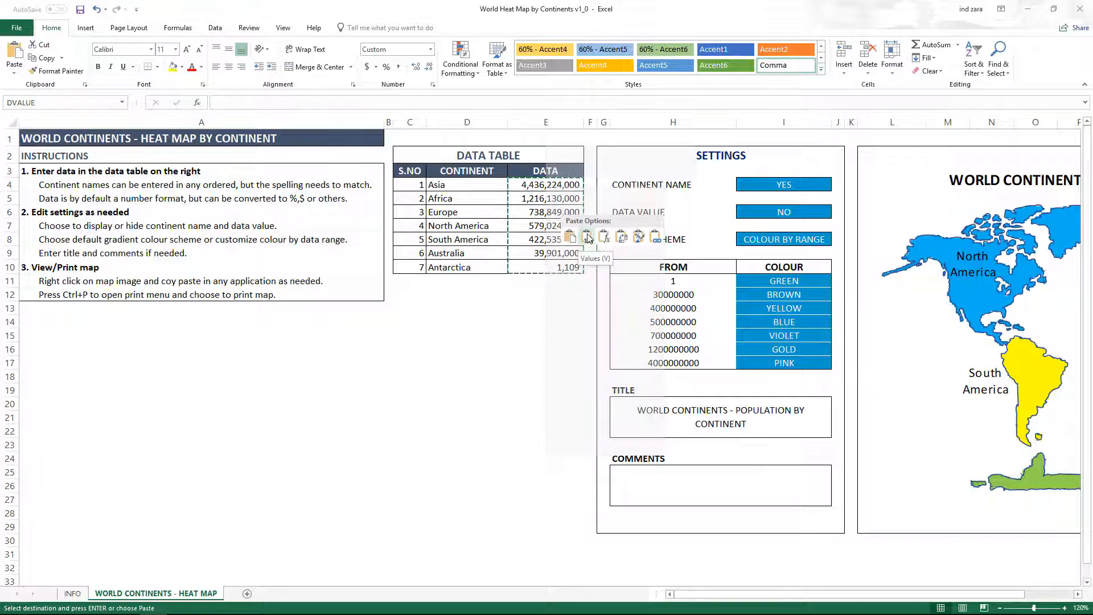
click(588, 236)
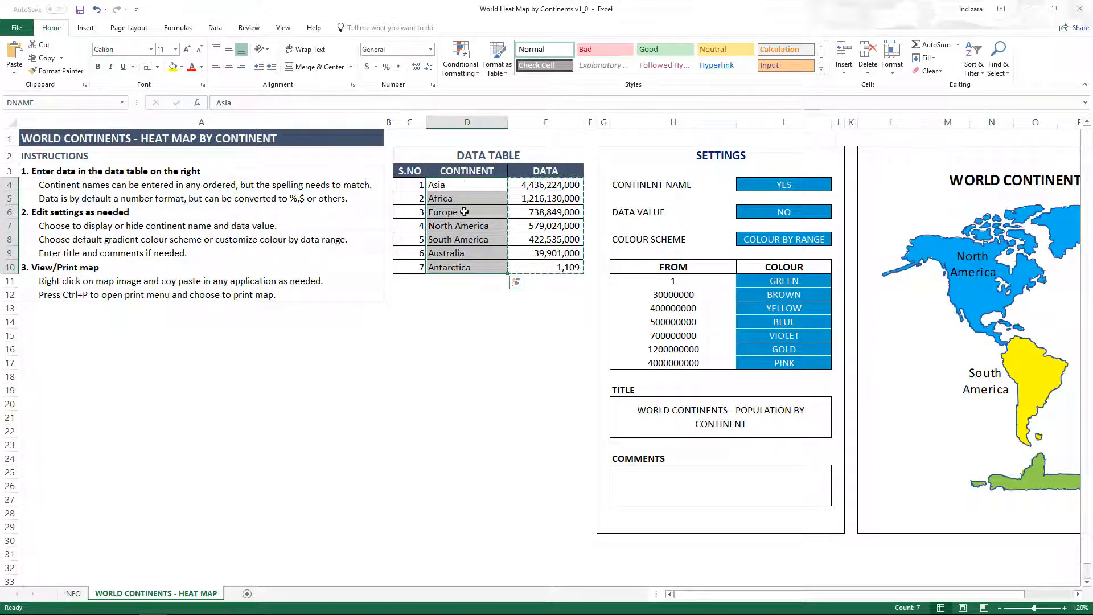
mouse_move(469, 266)
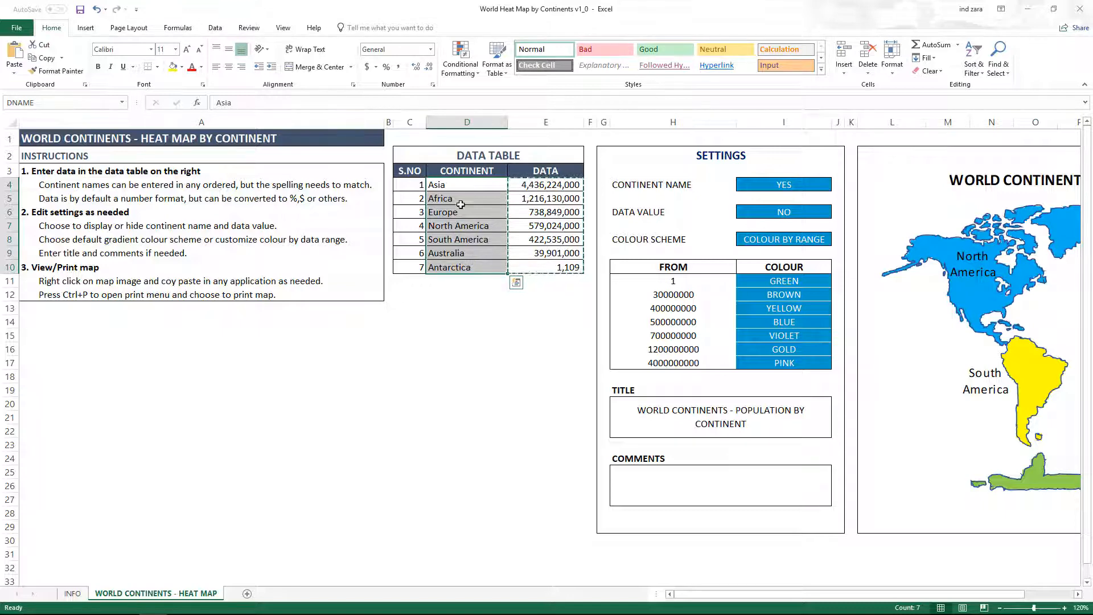
Step: Select a continent name, then all seven population values from Asia down, revealing named ranges DNAME and DVALUE
click(458, 225)
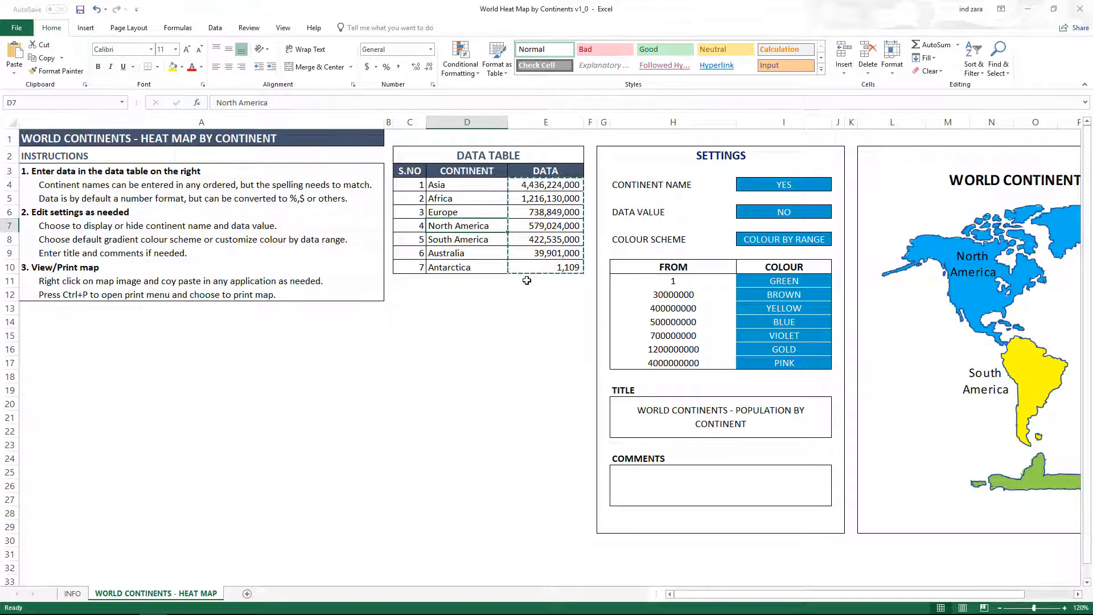
click(546, 184)
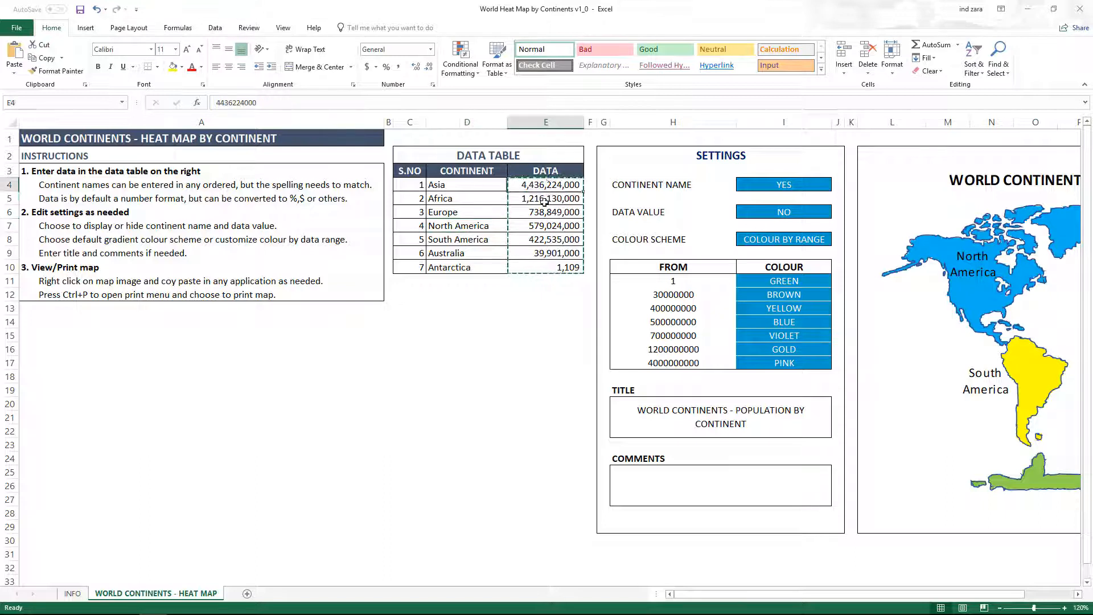
drag(546, 184, 546, 267)
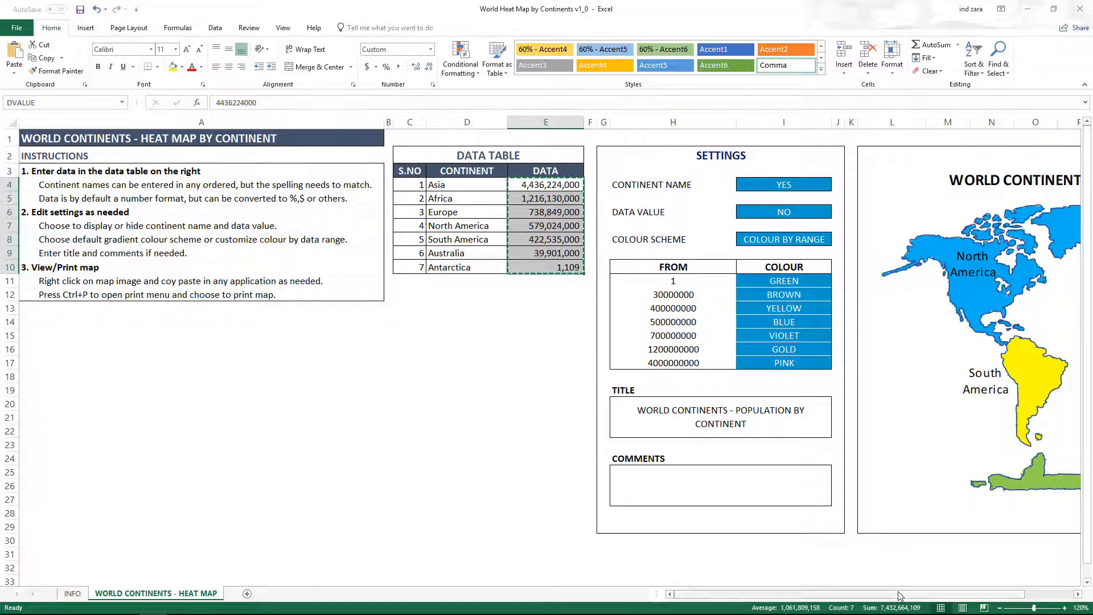
scroll(right, 3)
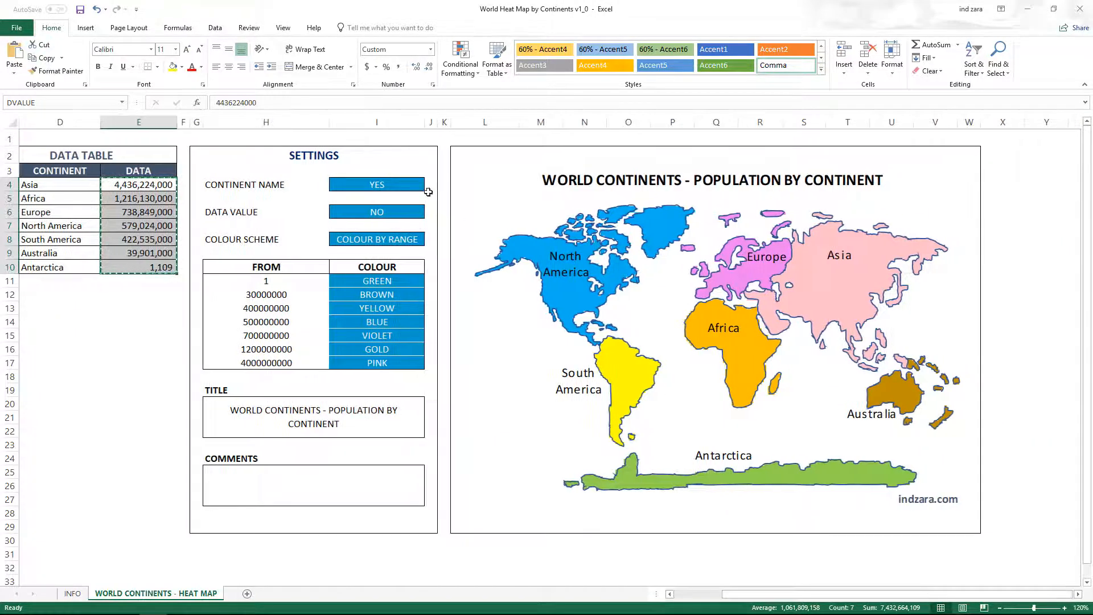
click(376, 184)
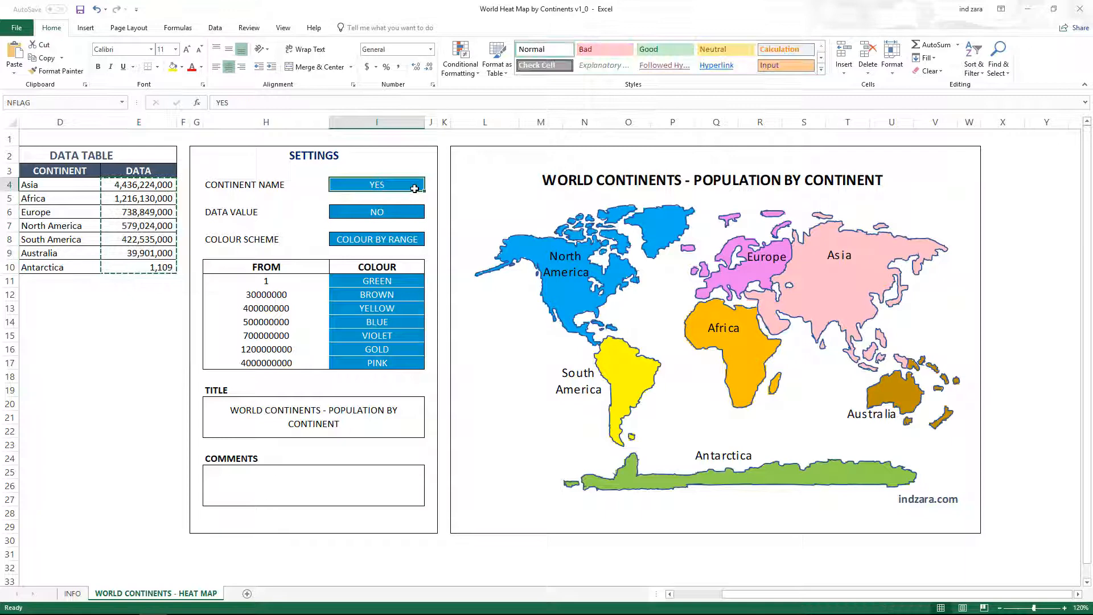
mouse_move(427, 190)
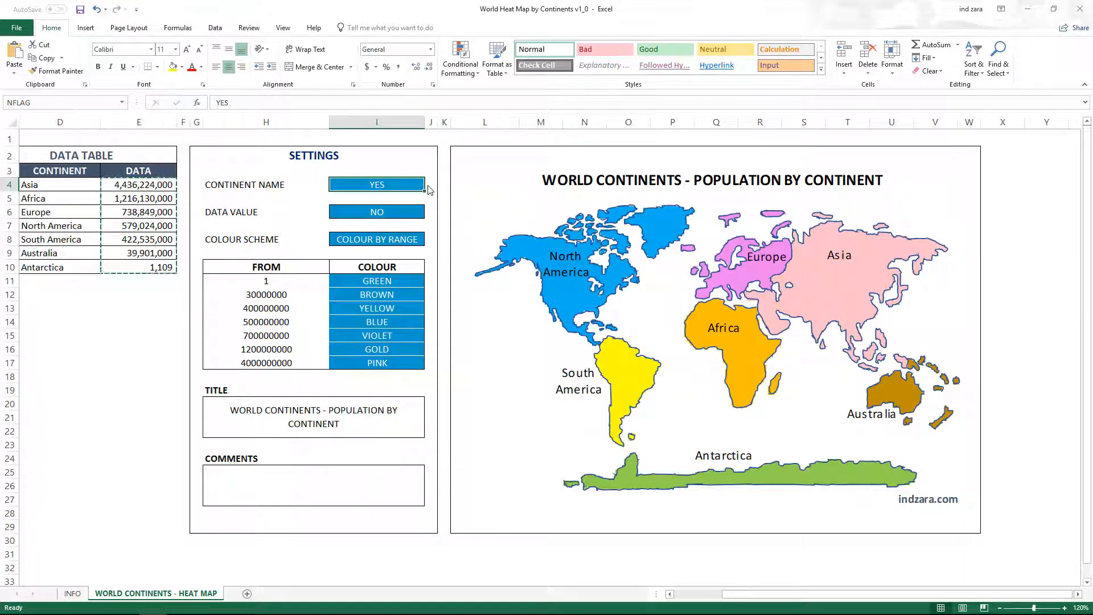
click(376, 183)
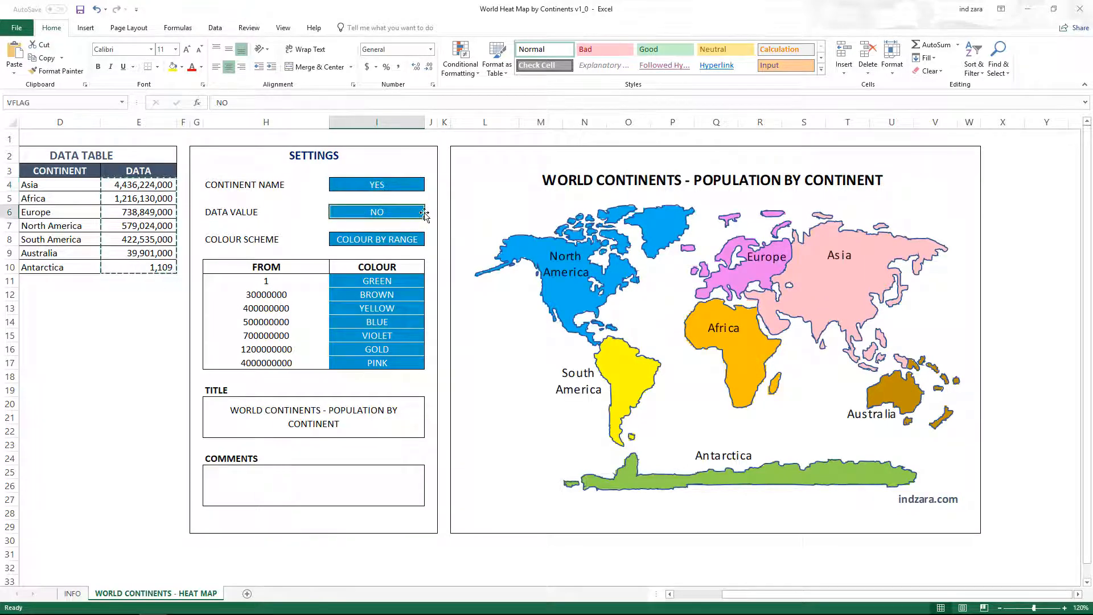
click(377, 212)
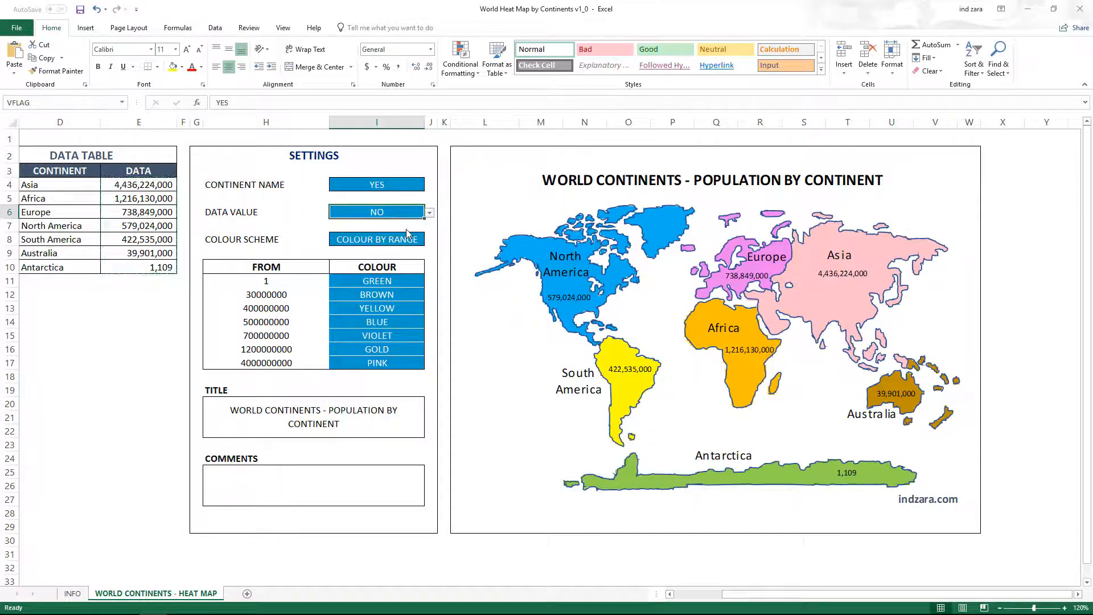
click(376, 212)
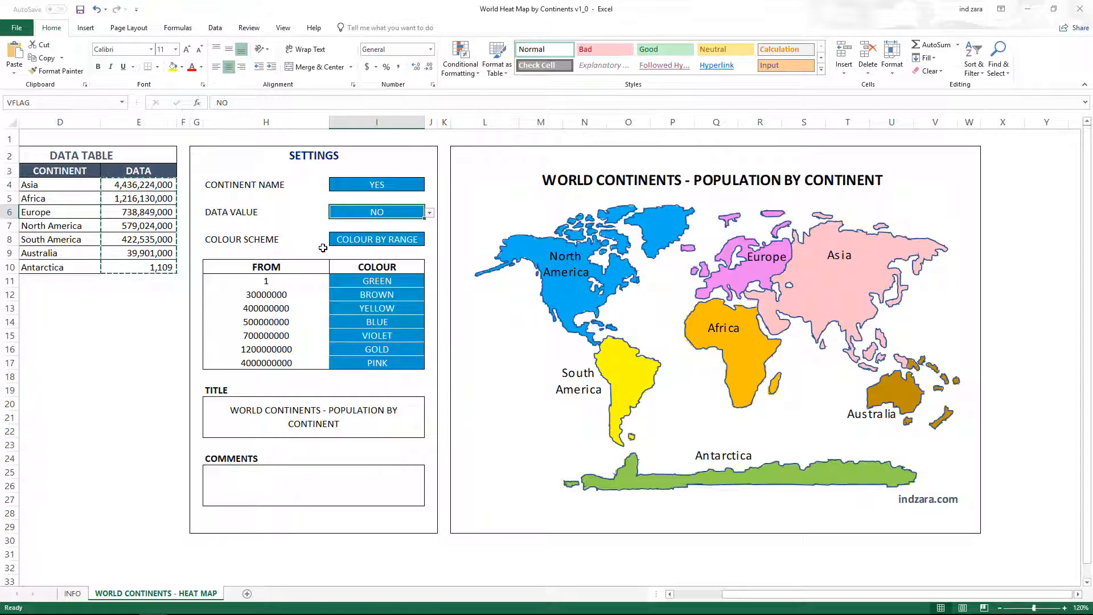
click(376, 239)
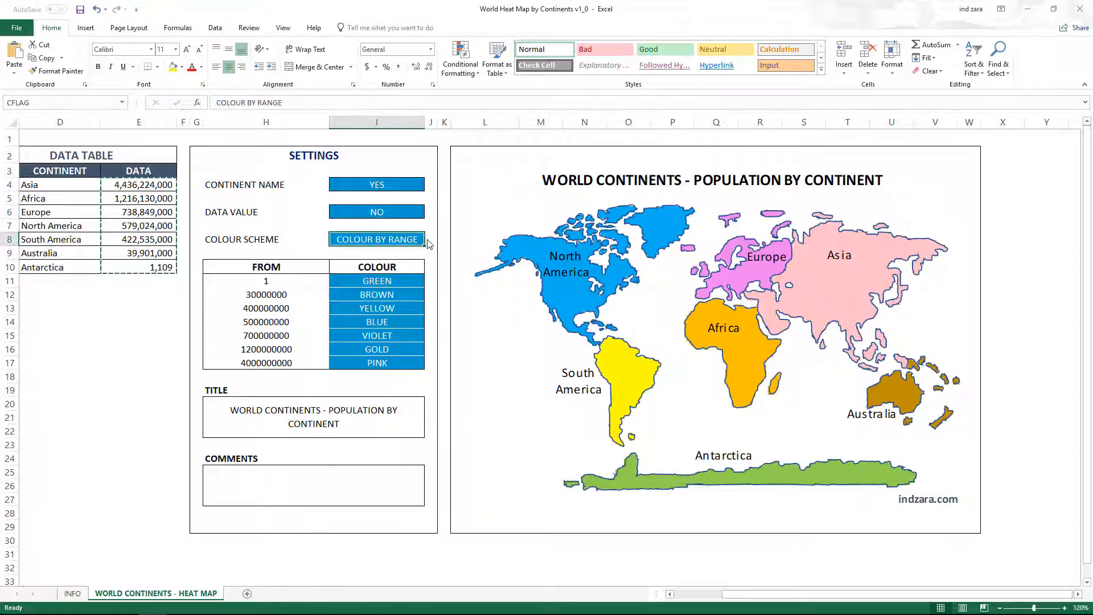
Step: Choose GRADIENT COLOUR as the colour scheme and bring up the Conditional Formatting Rules Manager
click(428, 239)
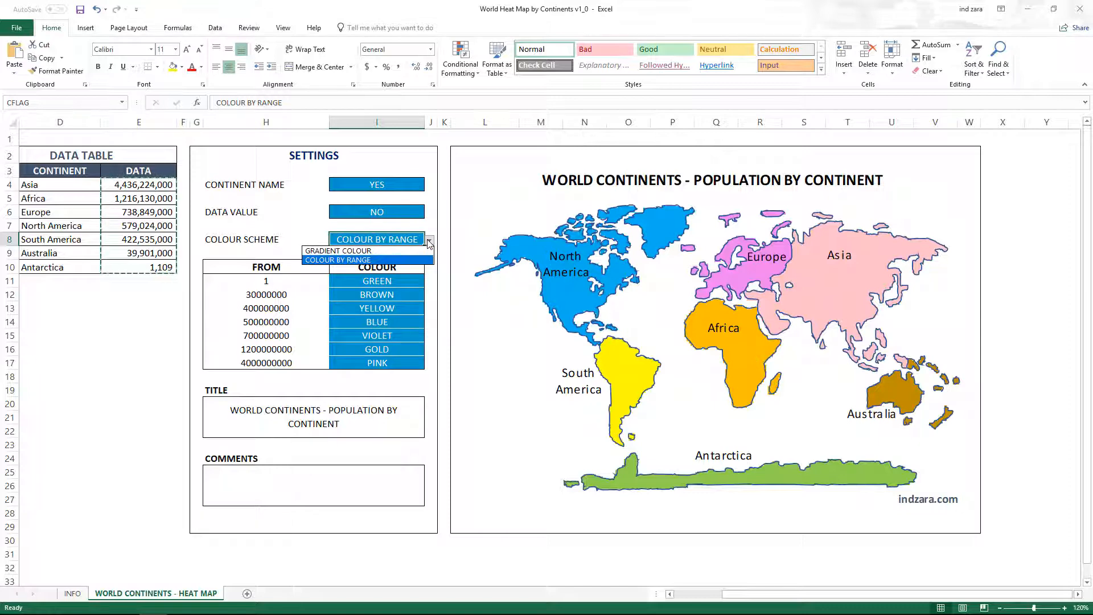
mouse_move(338, 251)
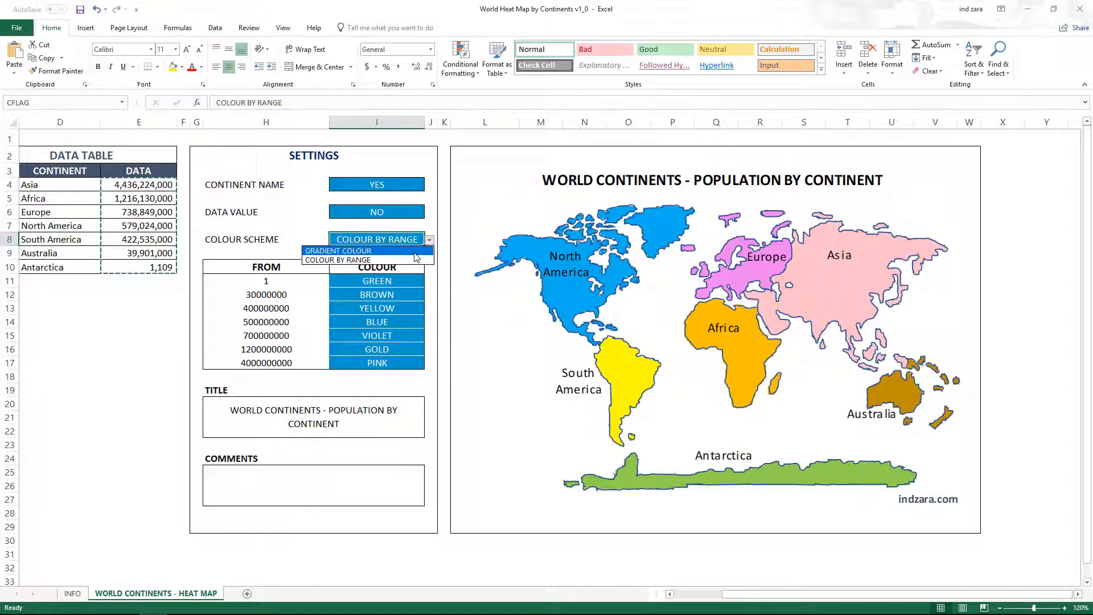
click(338, 250)
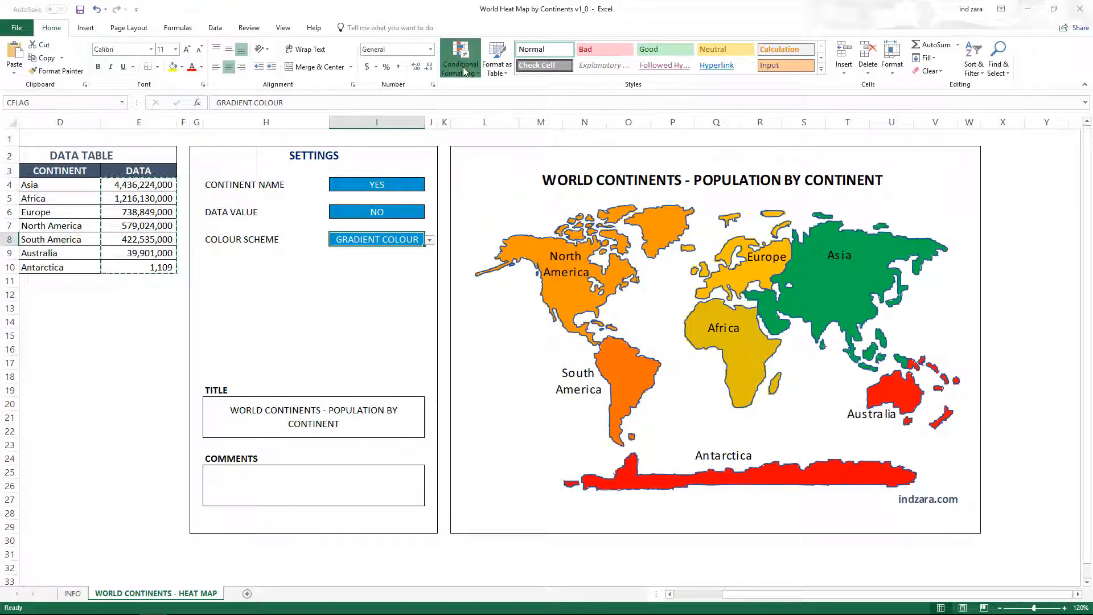
click(460, 59)
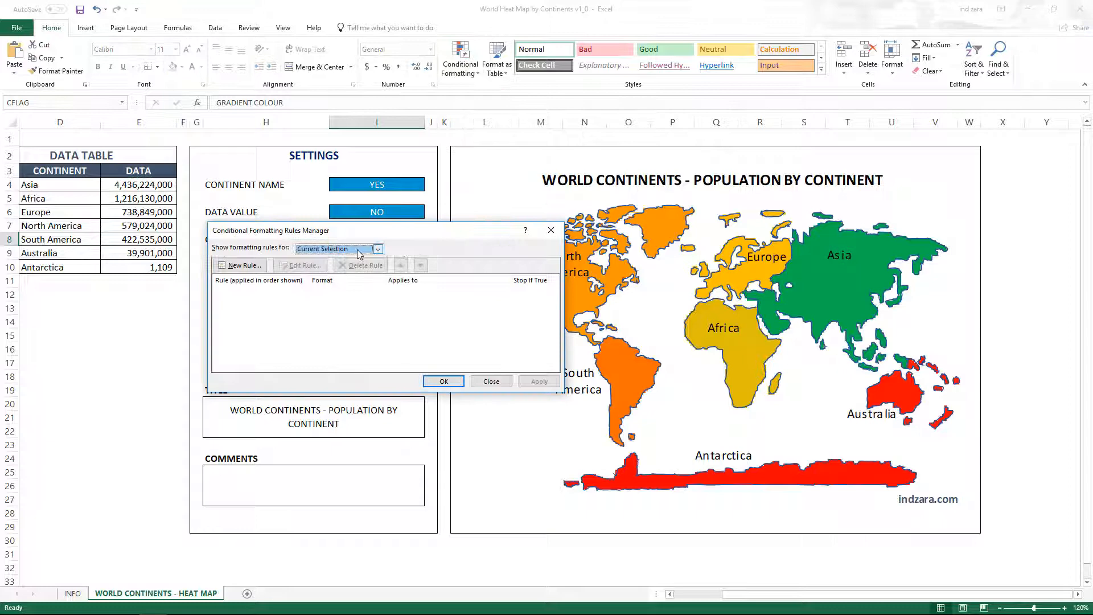
Step: Show rules for Sheet: MAP, review the red-yellow-green Graded Color Scale rule unchanged, and close the manager
click(378, 248)
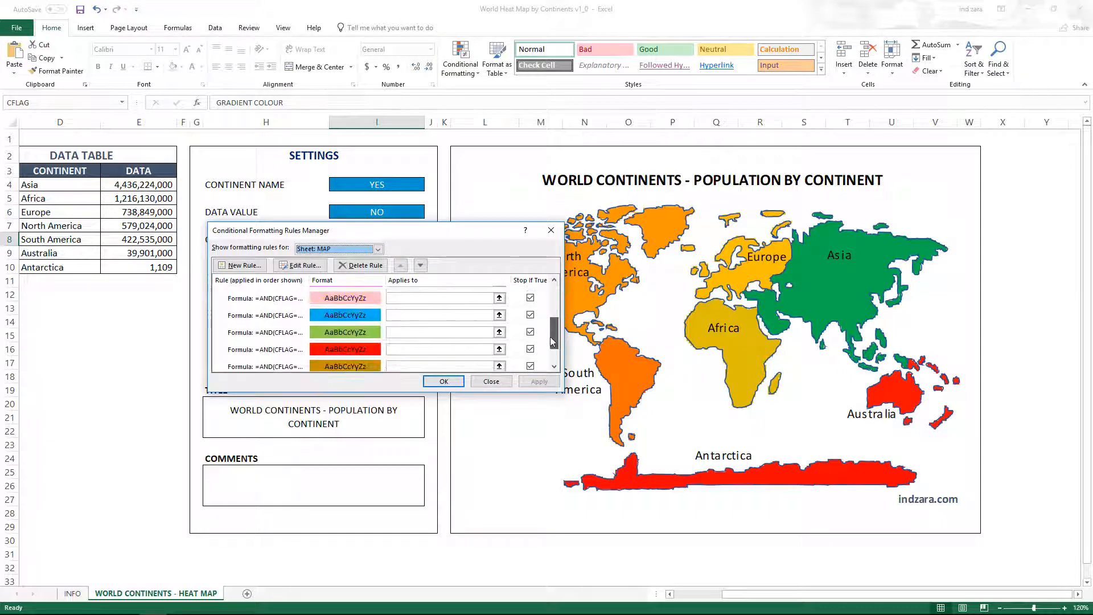
click(301, 264)
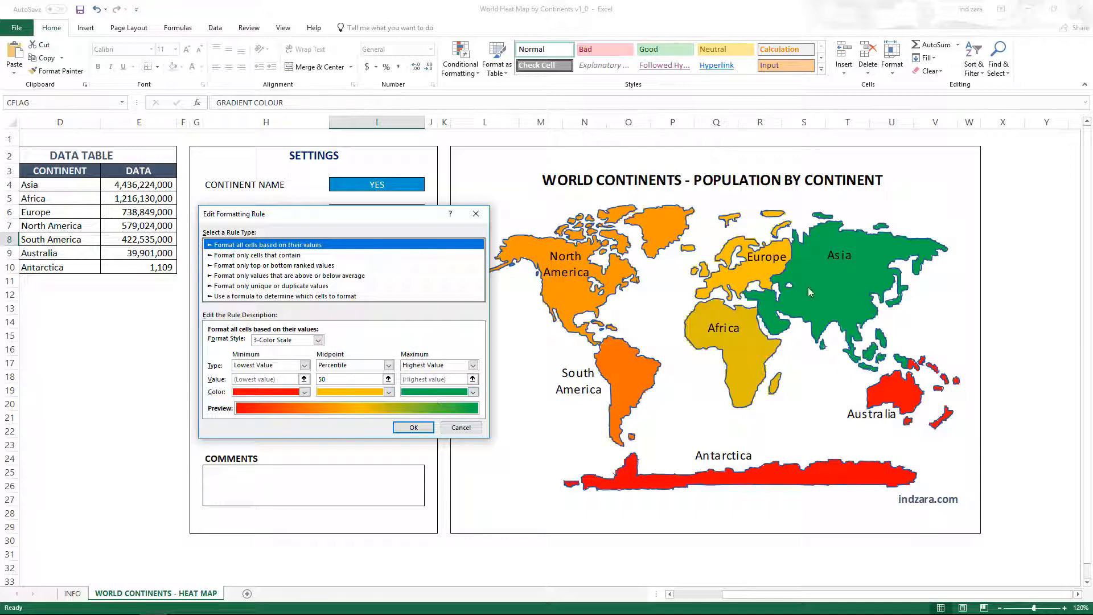
mouse_move(776, 260)
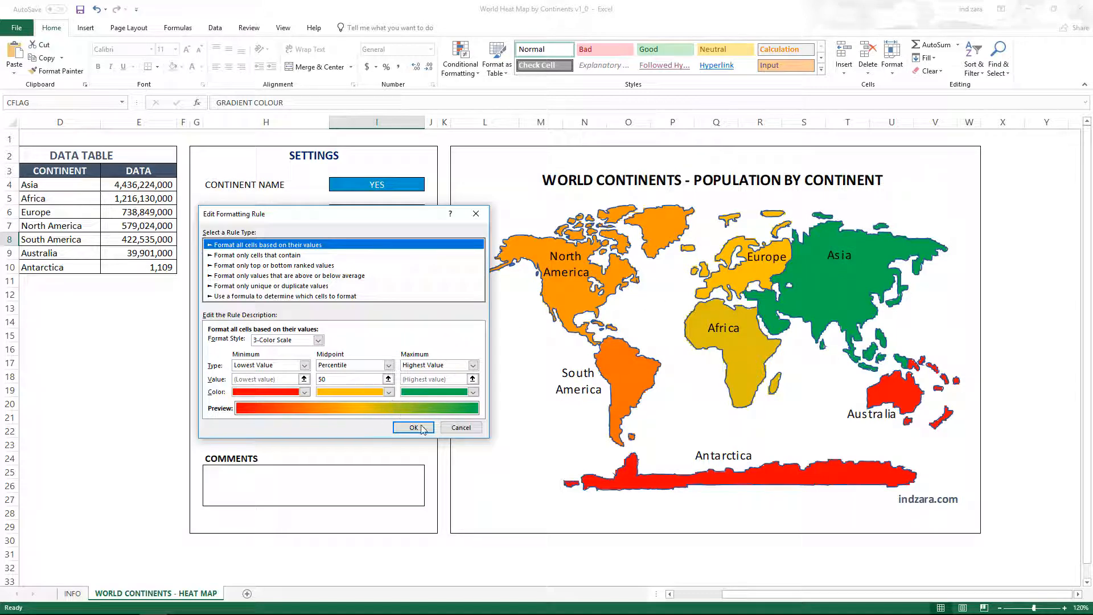
click(413, 427)
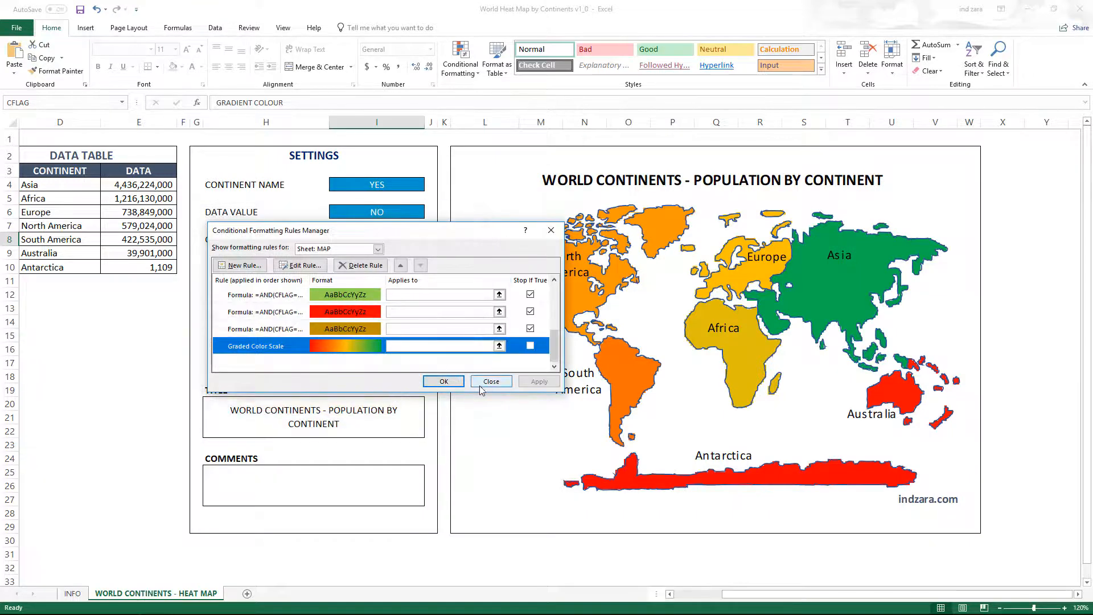
click(491, 381)
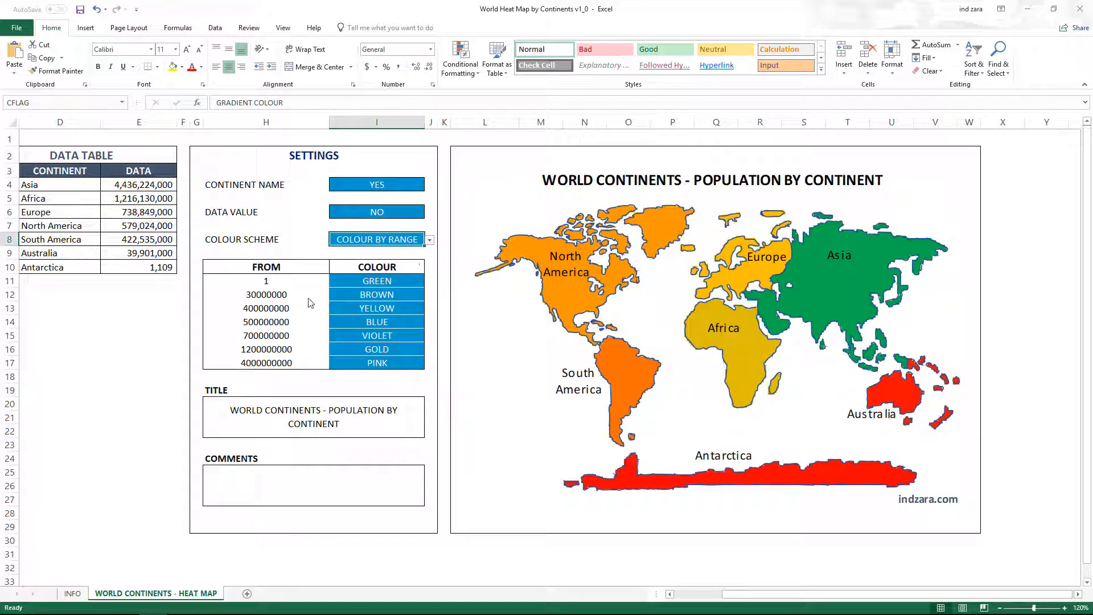
click(266, 293)
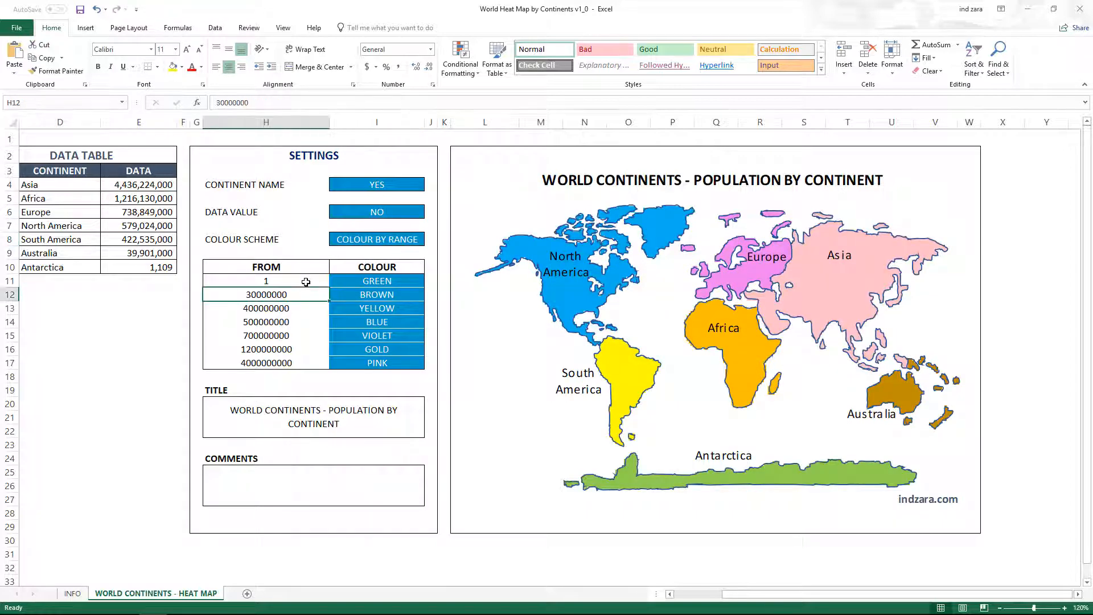
drag(266, 280, 266, 363)
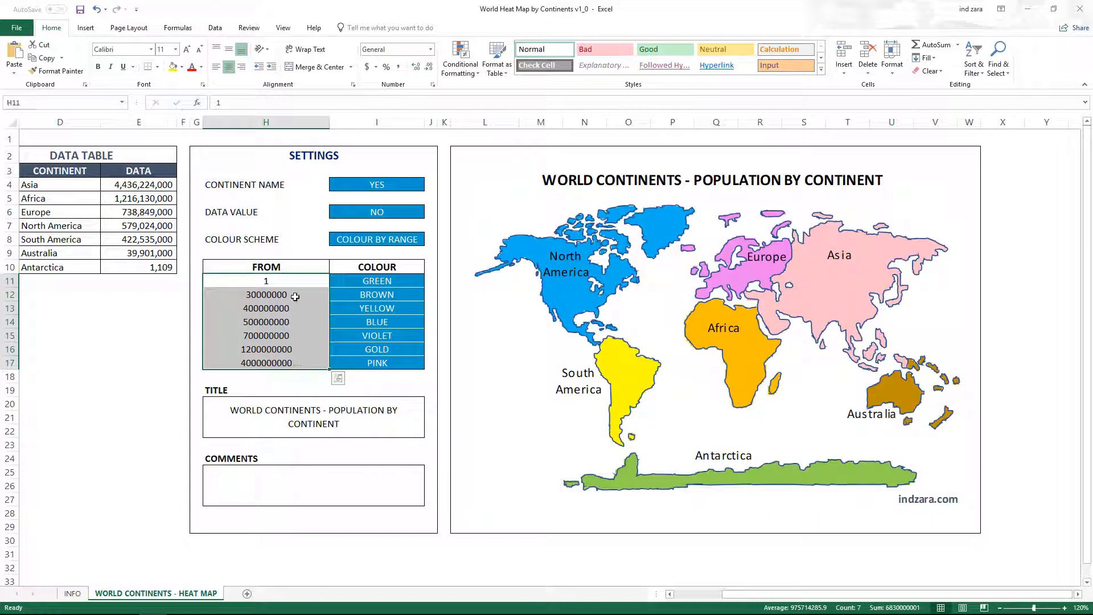
mouse_move(404, 305)
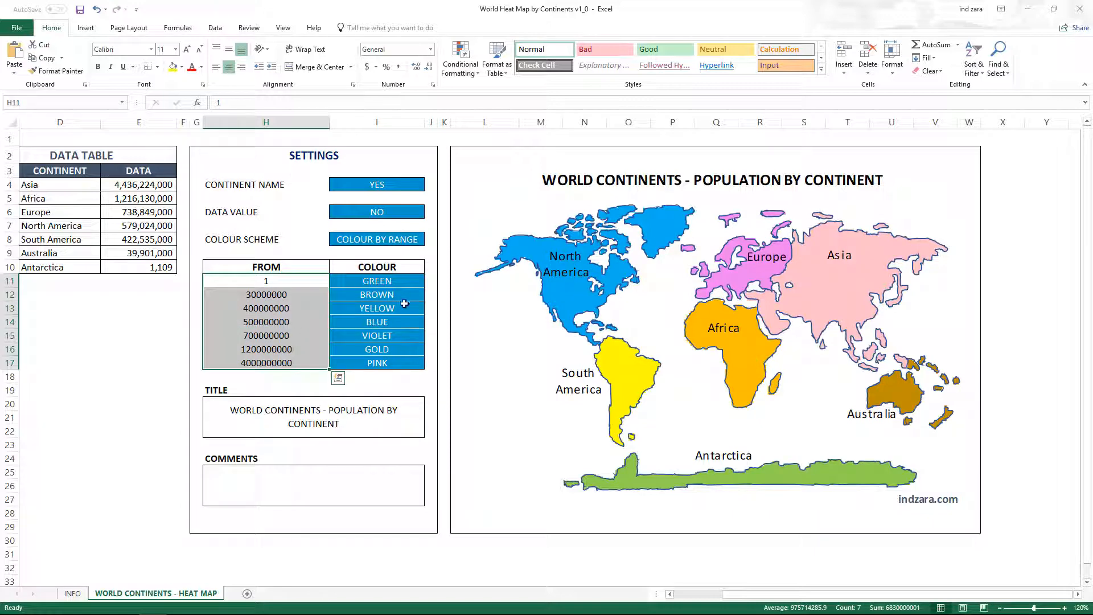
mouse_move(315, 291)
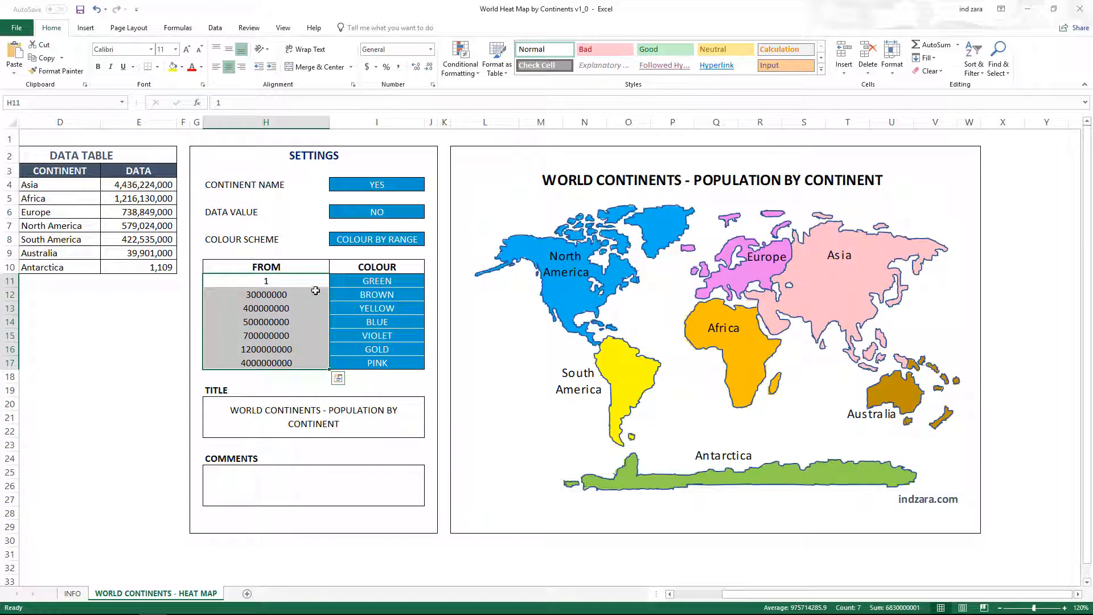
click(266, 280)
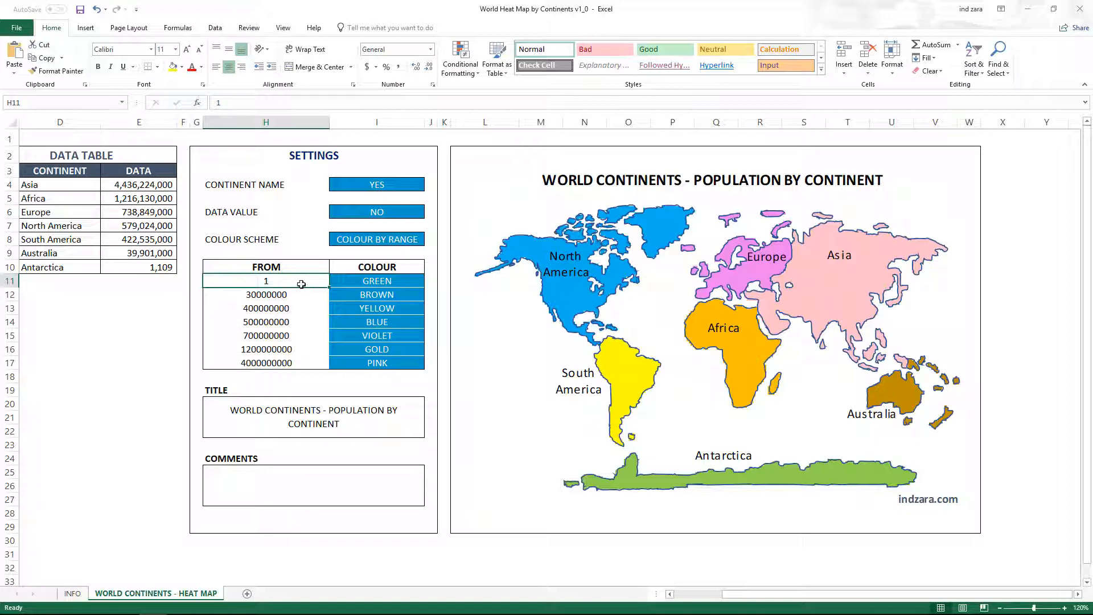
mouse_move(296, 296)
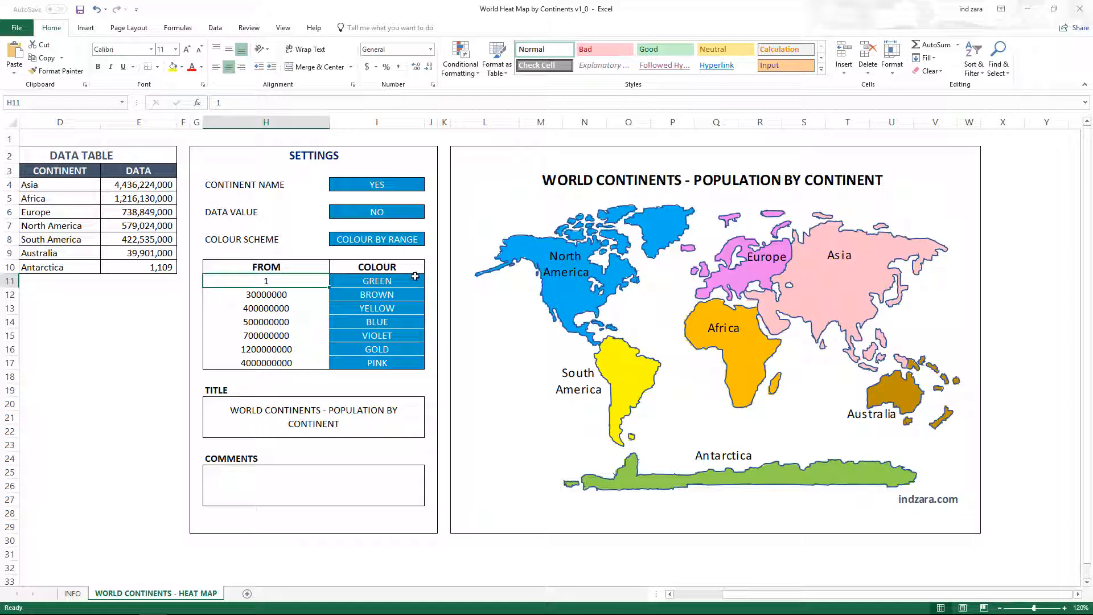
click(266, 294)
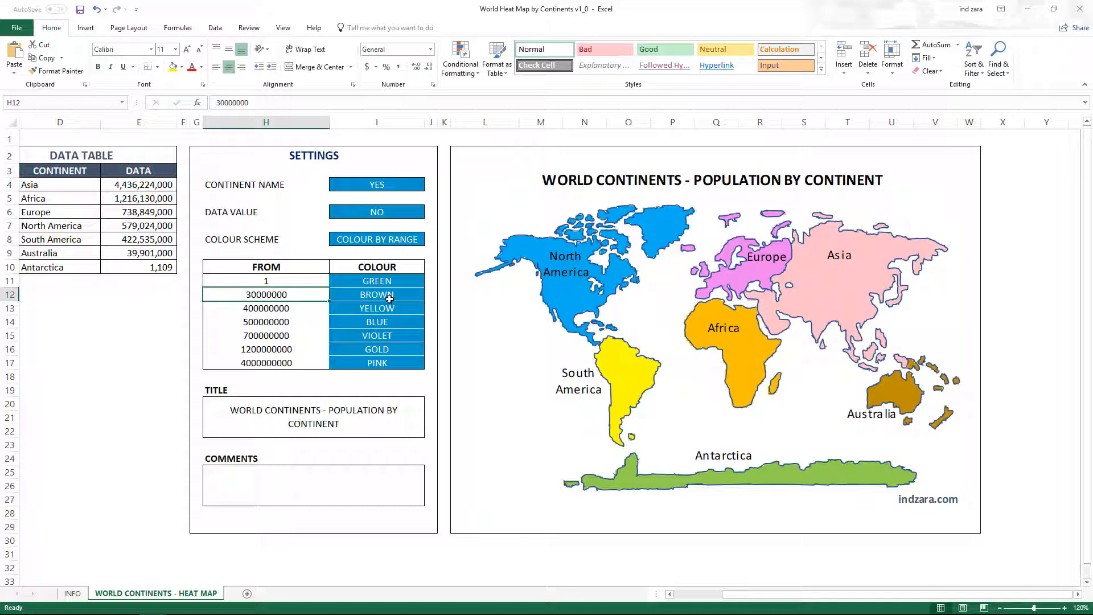
click(376, 295)
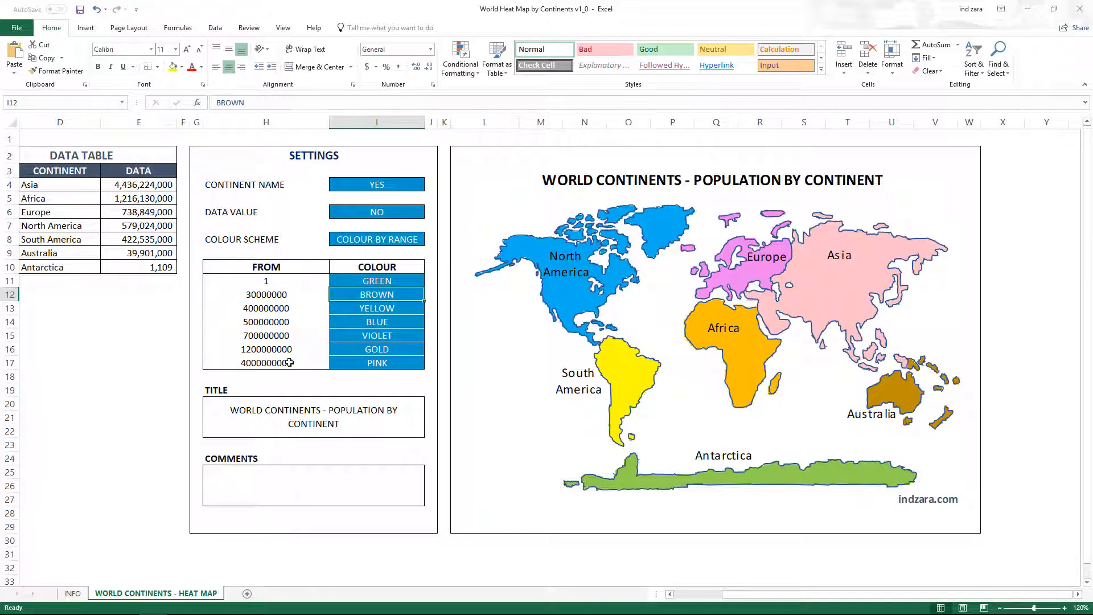
click(266, 362)
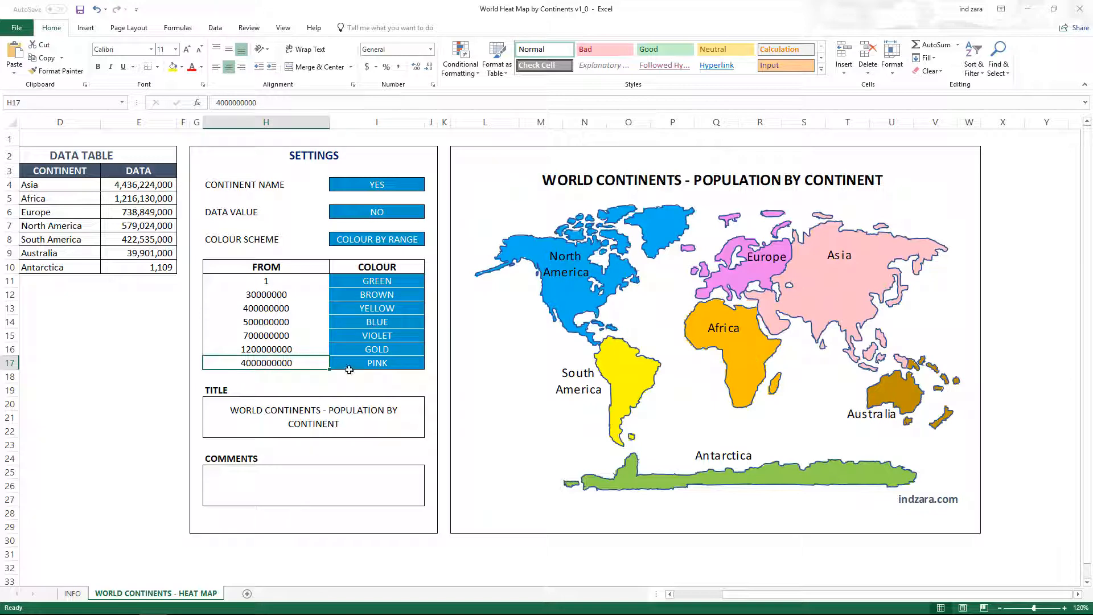
click(376, 362)
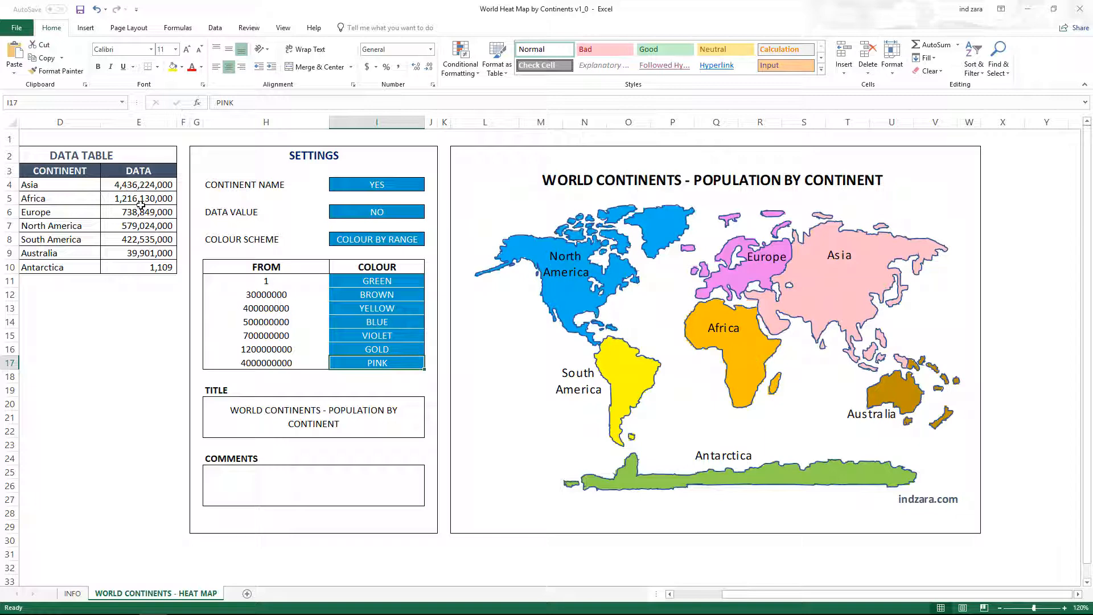
mouse_move(854, 288)
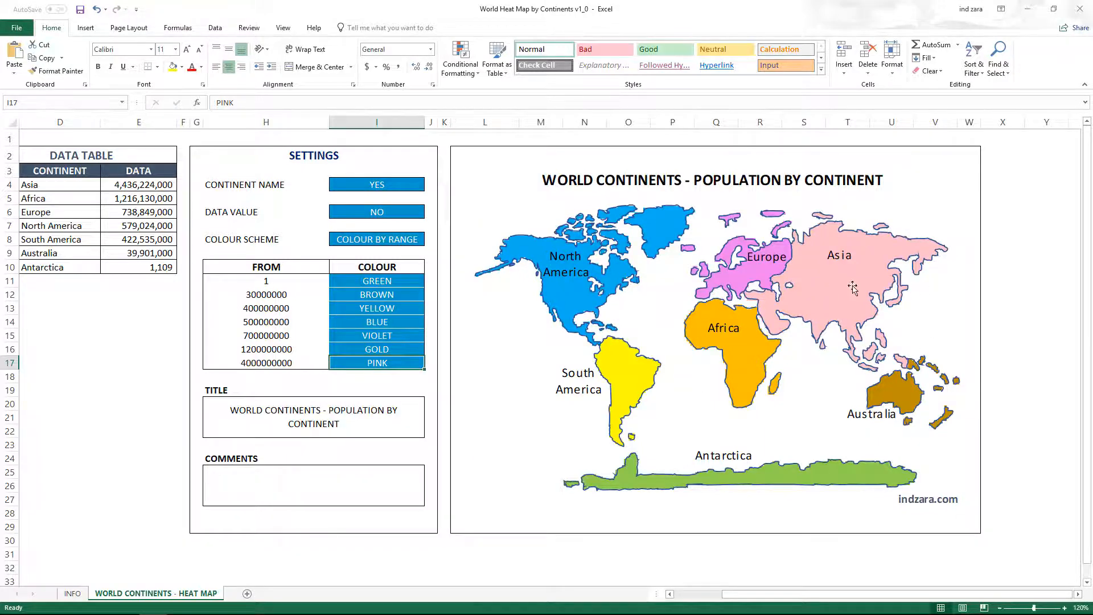
mouse_move(151, 272)
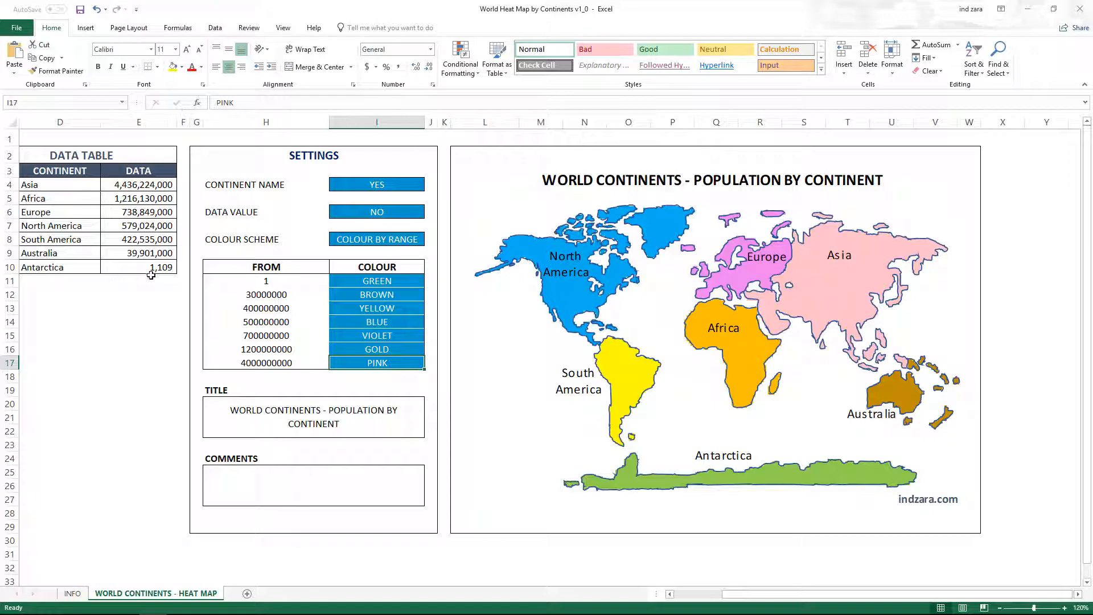
click(377, 280)
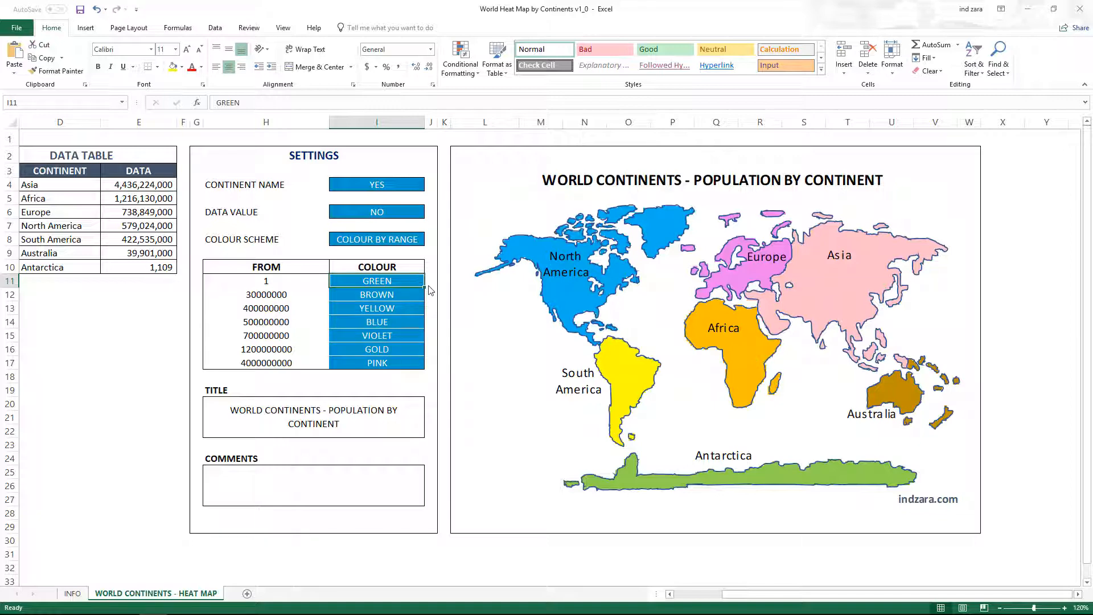
click(428, 280)
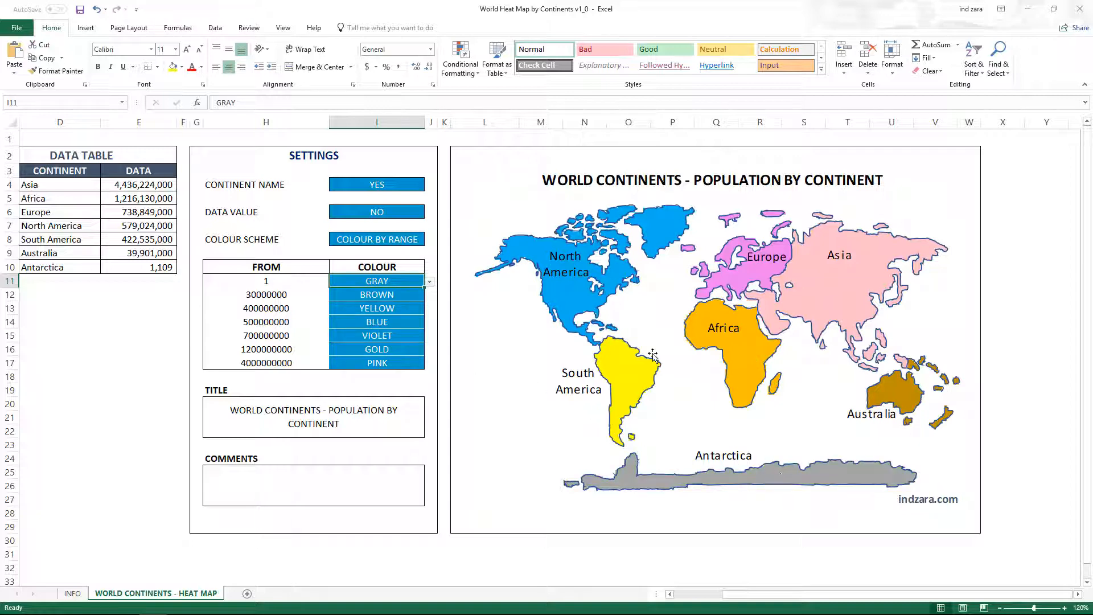
click(428, 281)
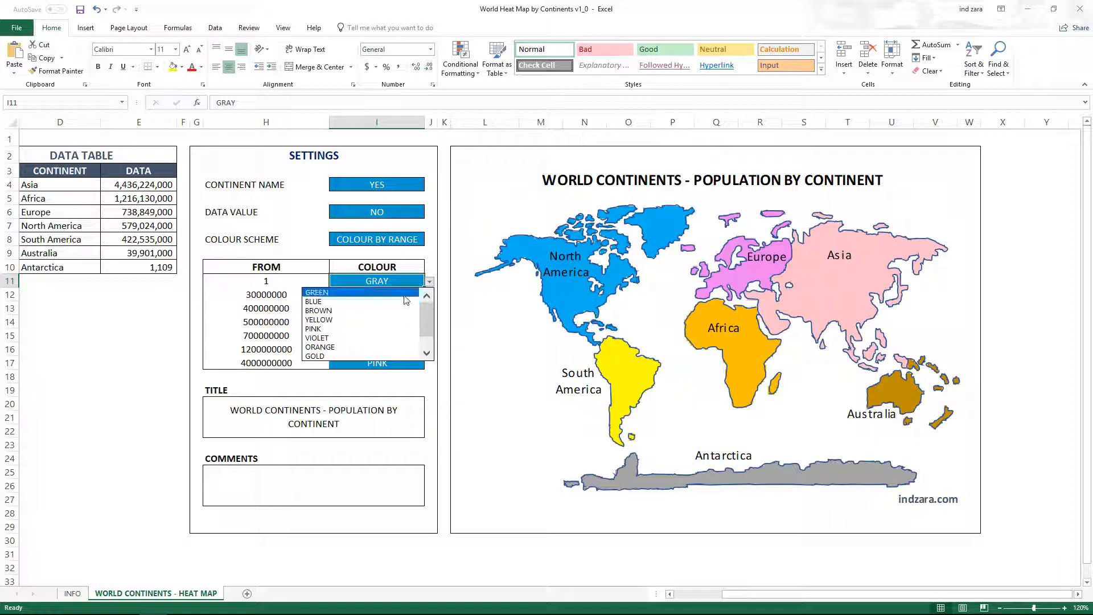
click(316, 291)
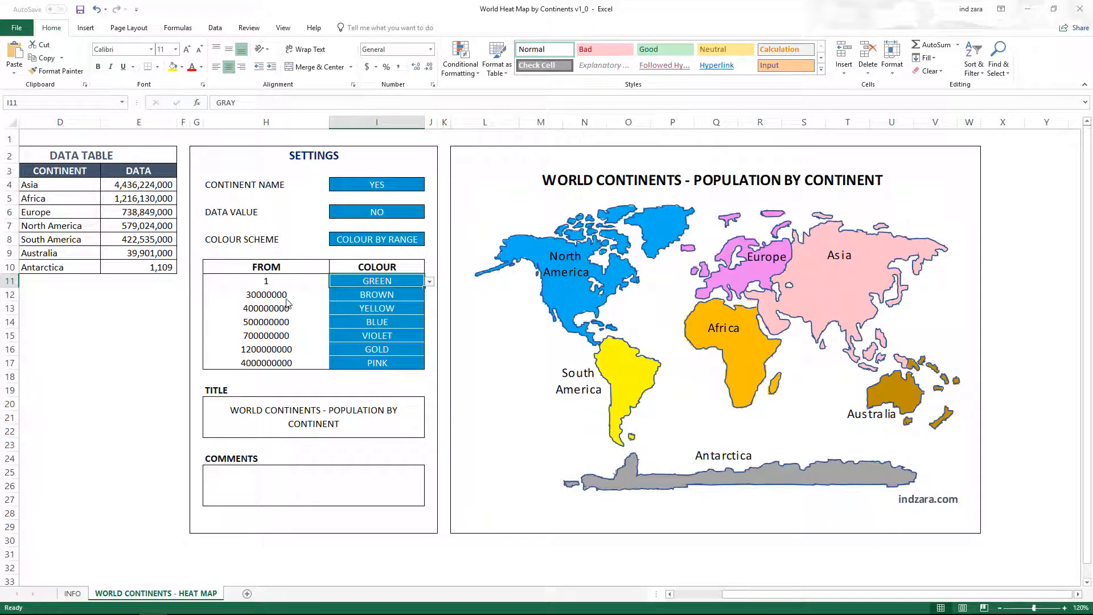
click(266, 308)
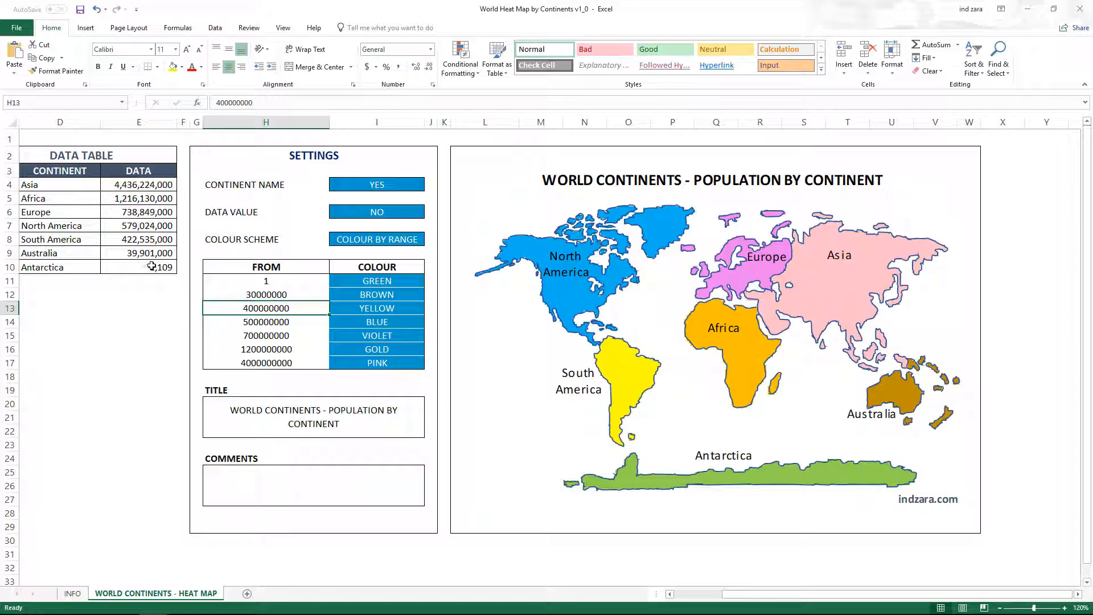
Step: Try the second range's starting value as 300 and 3000, then restore it to 30000000
click(266, 294)
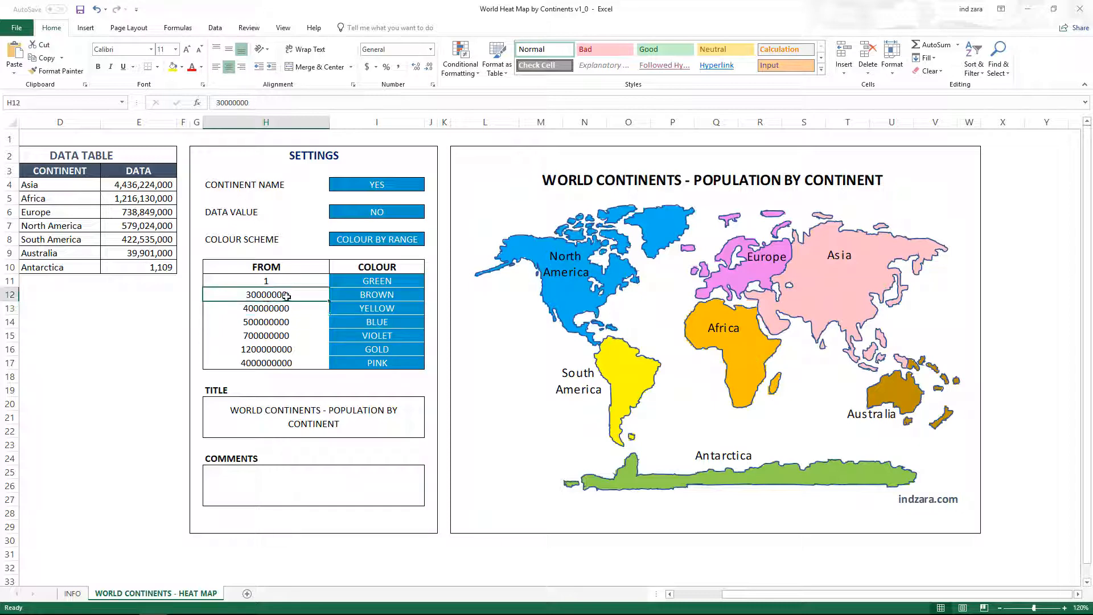
text(300)
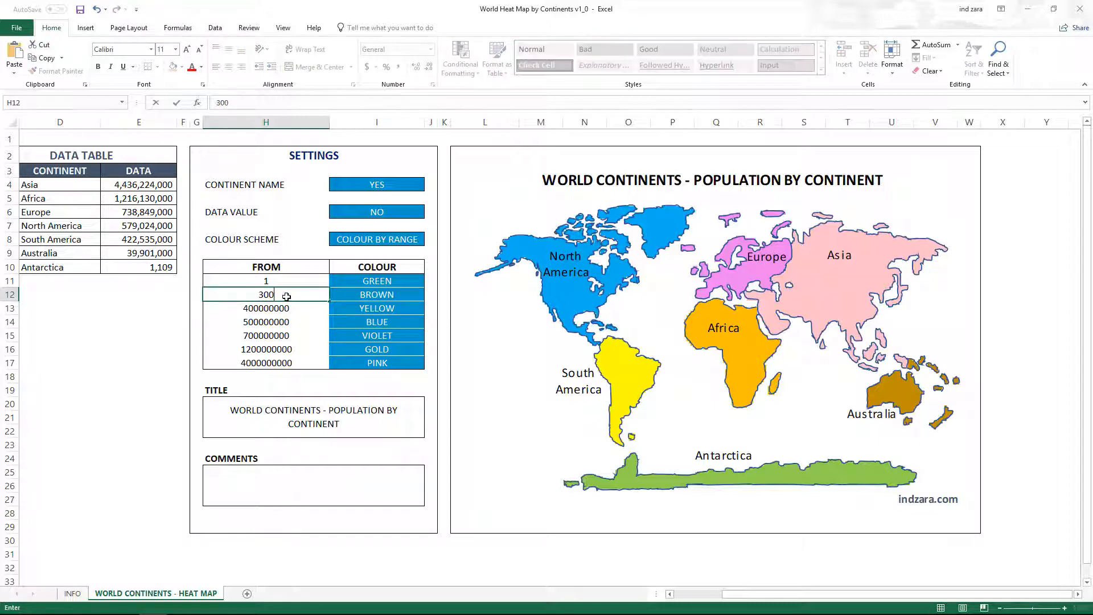
text(3000)
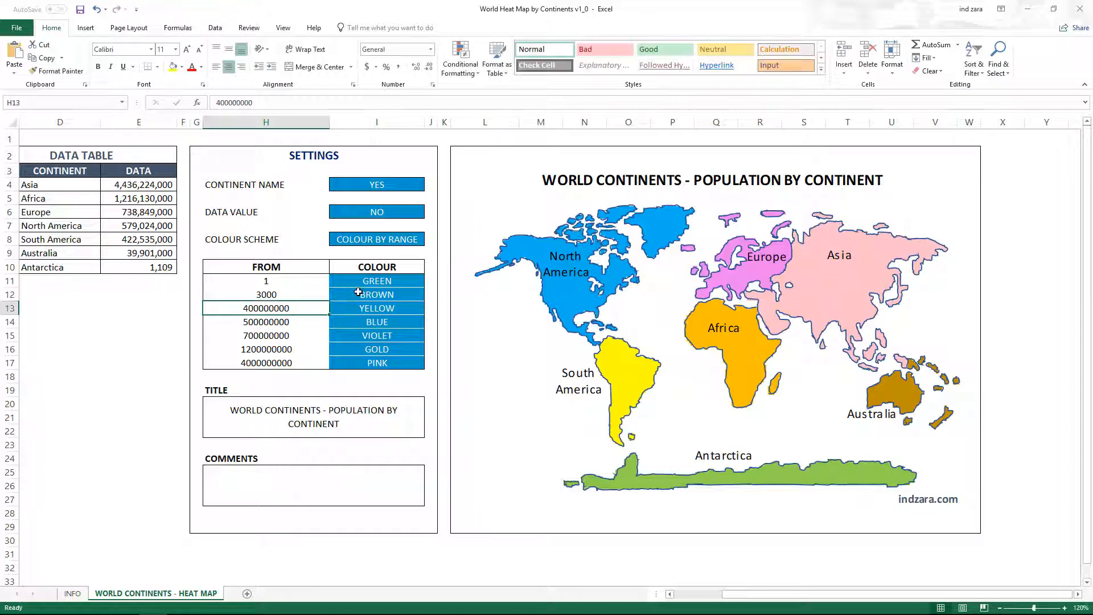
click(266, 294)
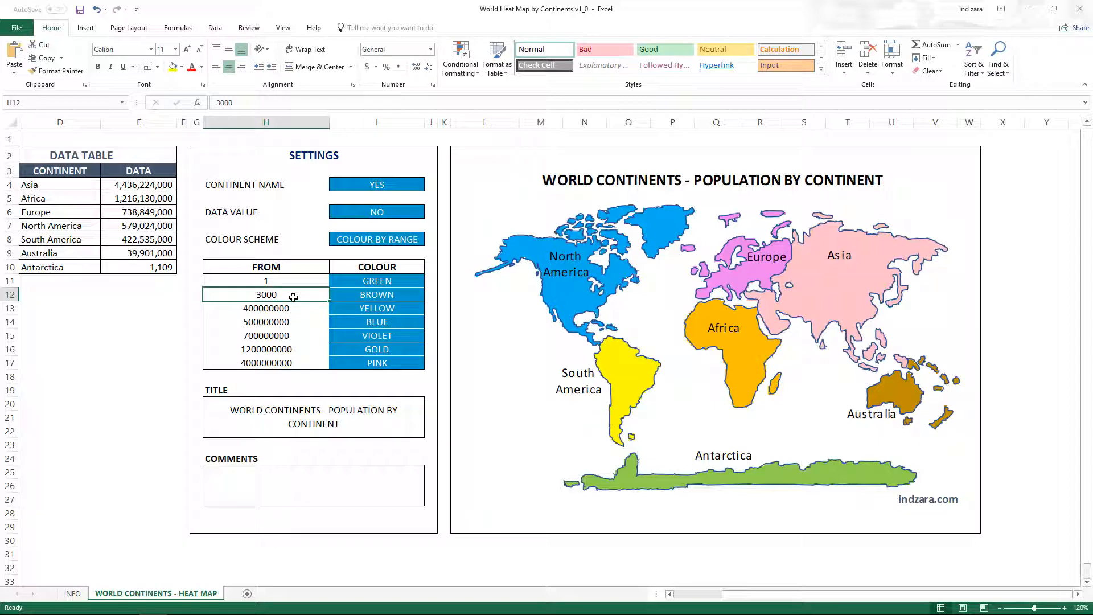
text(30000000)
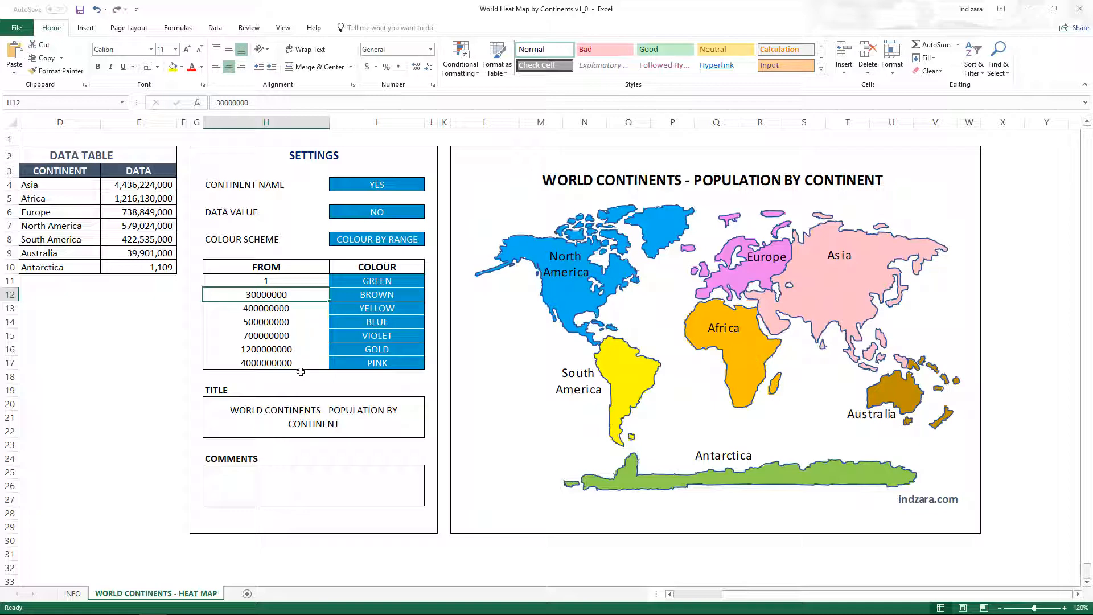
mouse_move(300, 348)
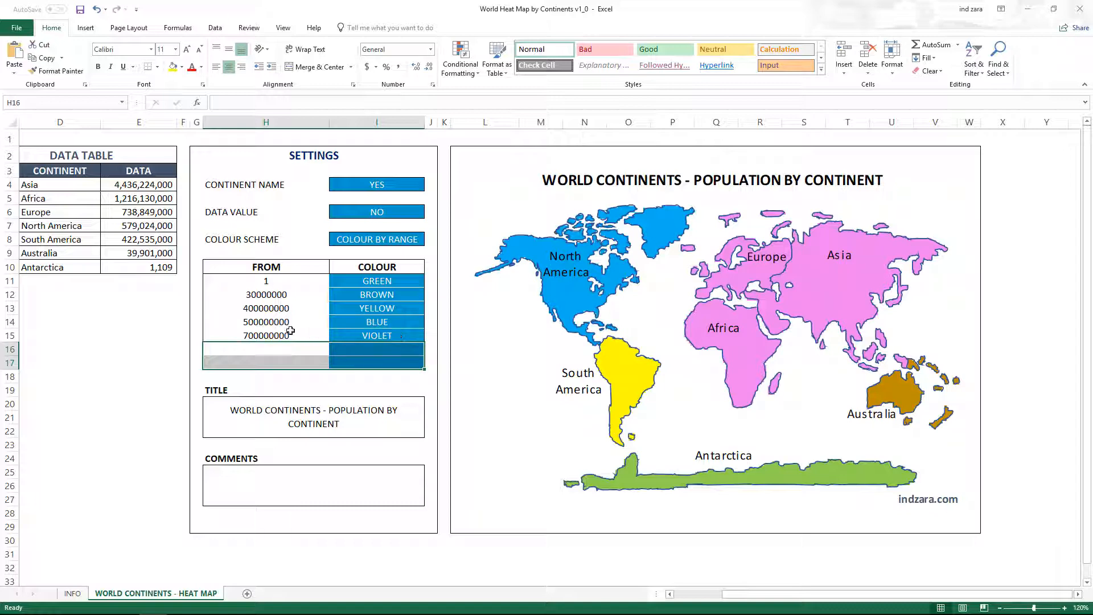
Step: Select the 700000000 range start in the colour range table
click(265, 336)
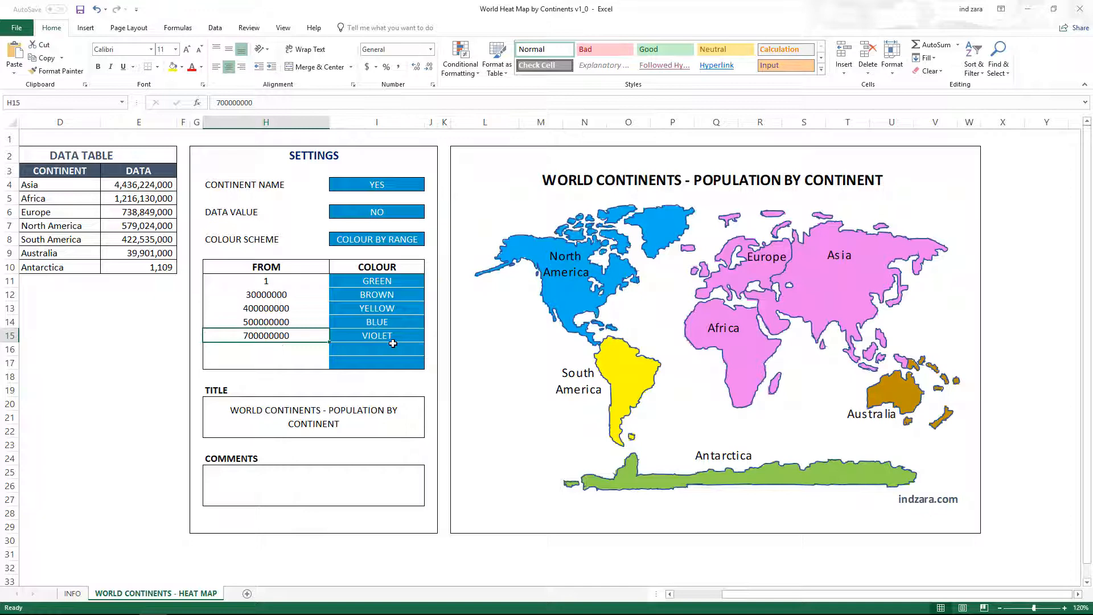
mouse_move(789, 318)
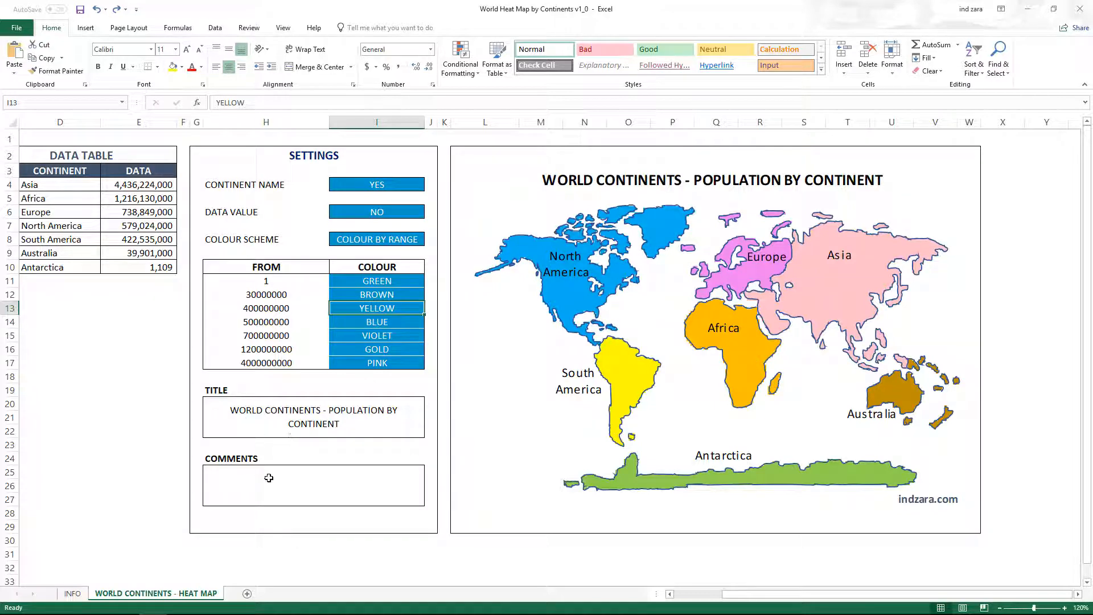
Step: Enter 'populat' in the map comments box, then go to the workbook's File Info page
click(313, 416)
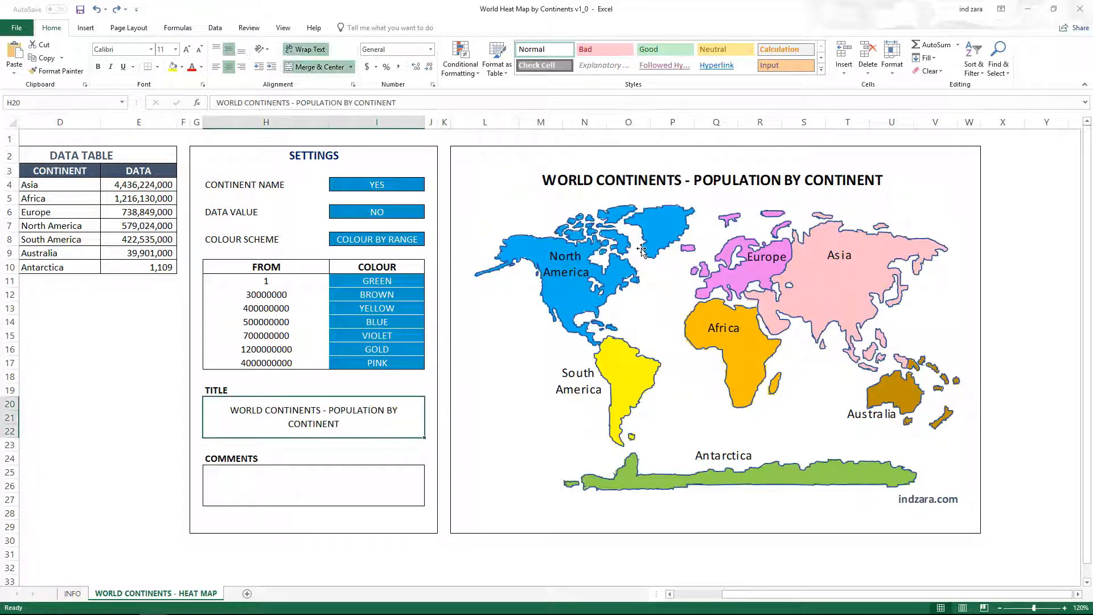
click(323, 474)
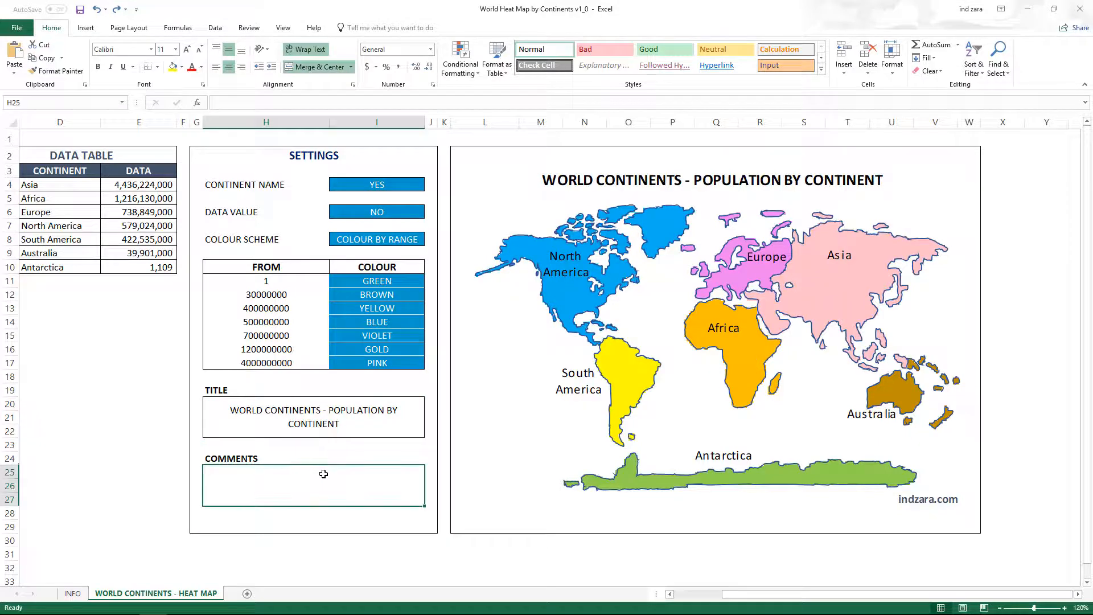
text(populat)
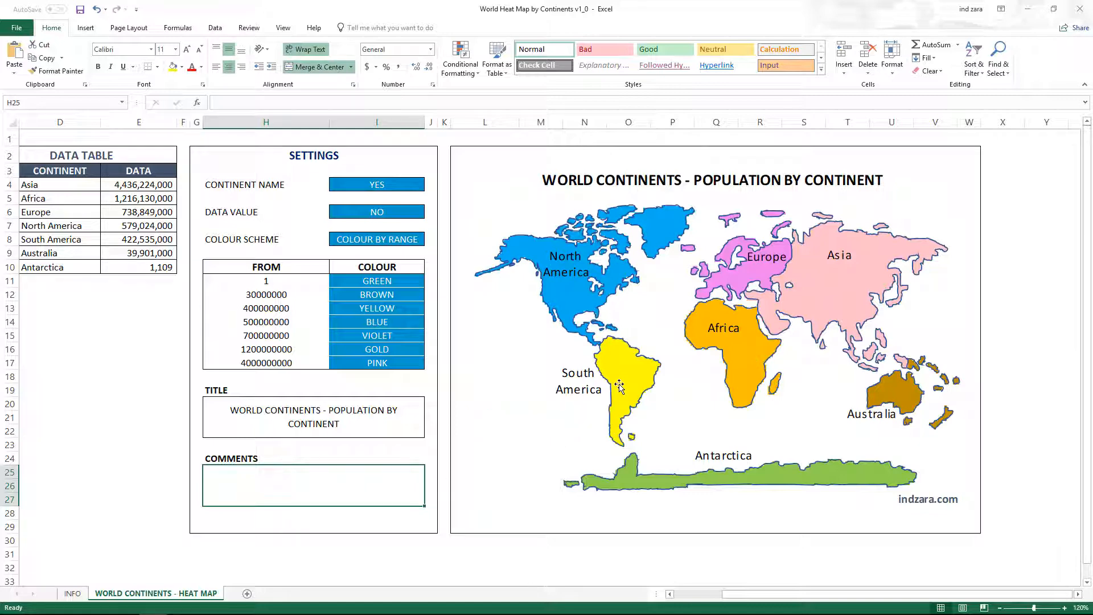
mouse_move(699, 228)
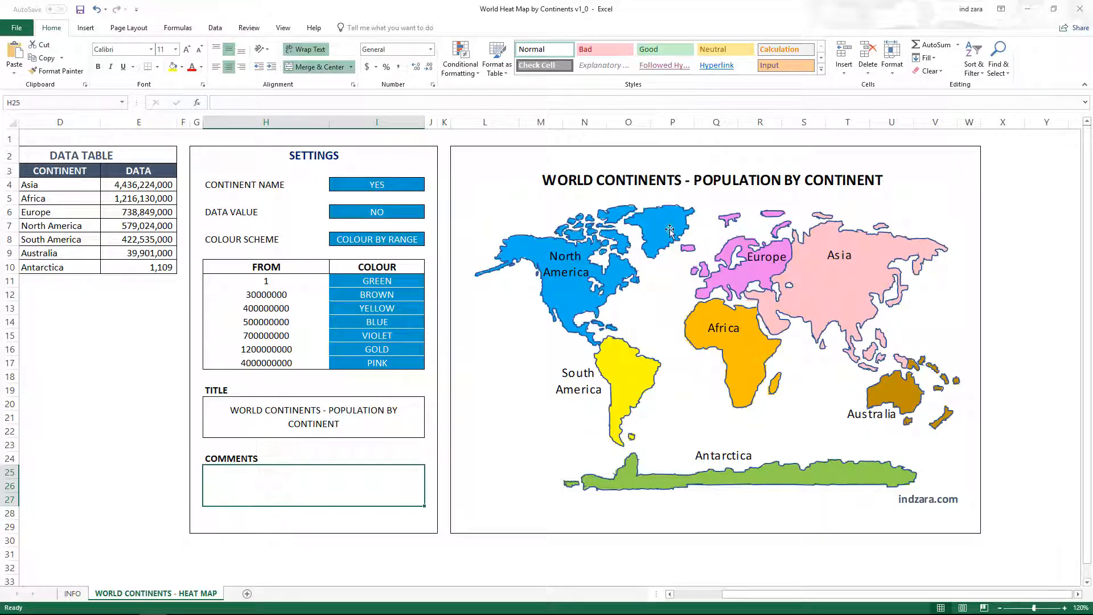
mouse_move(645, 289)
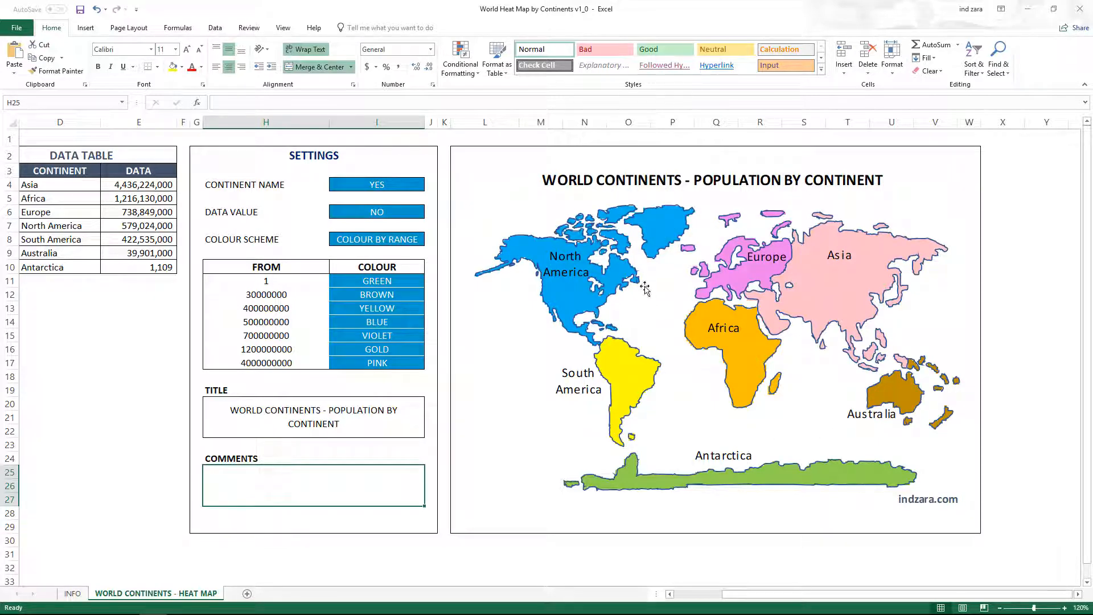
click(16, 27)
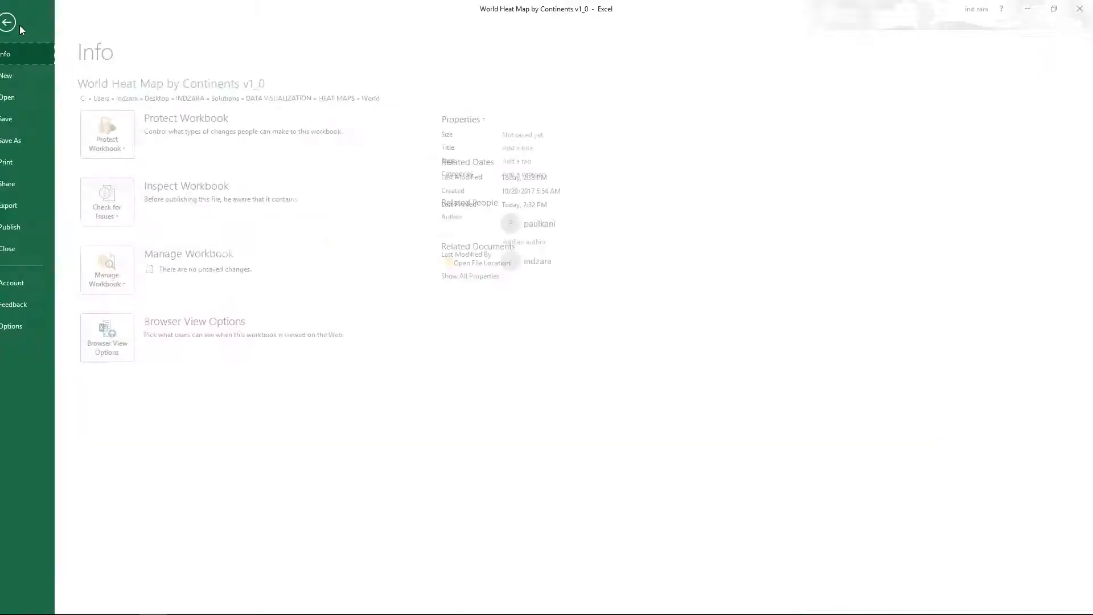
Step: Preview the printout showing settings panel and map on one landscape A4 page, then return to the sheet
click(21, 161)
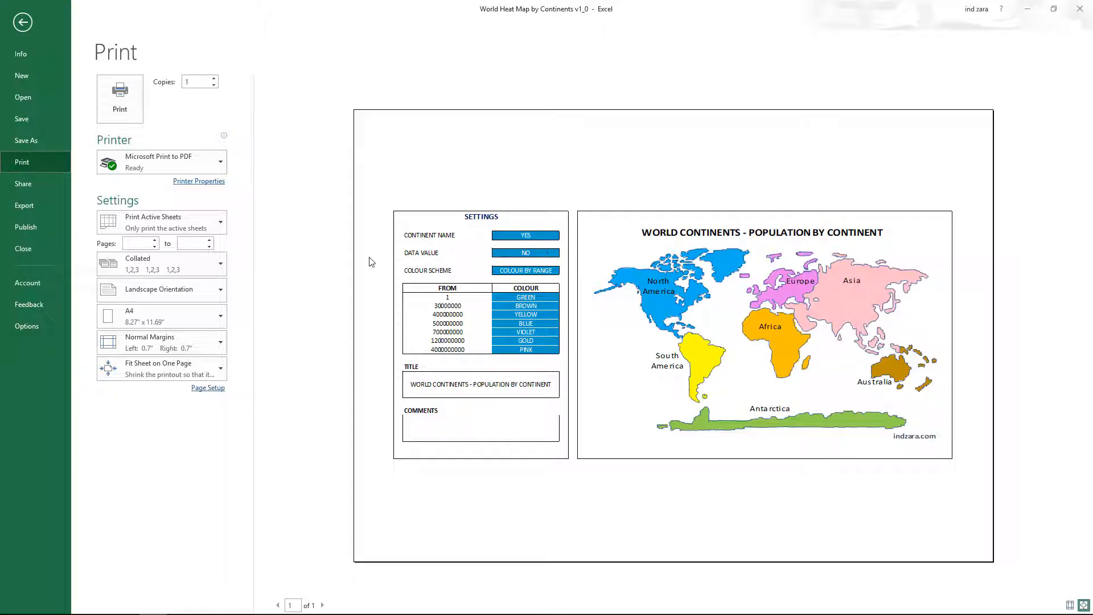
click(22, 22)
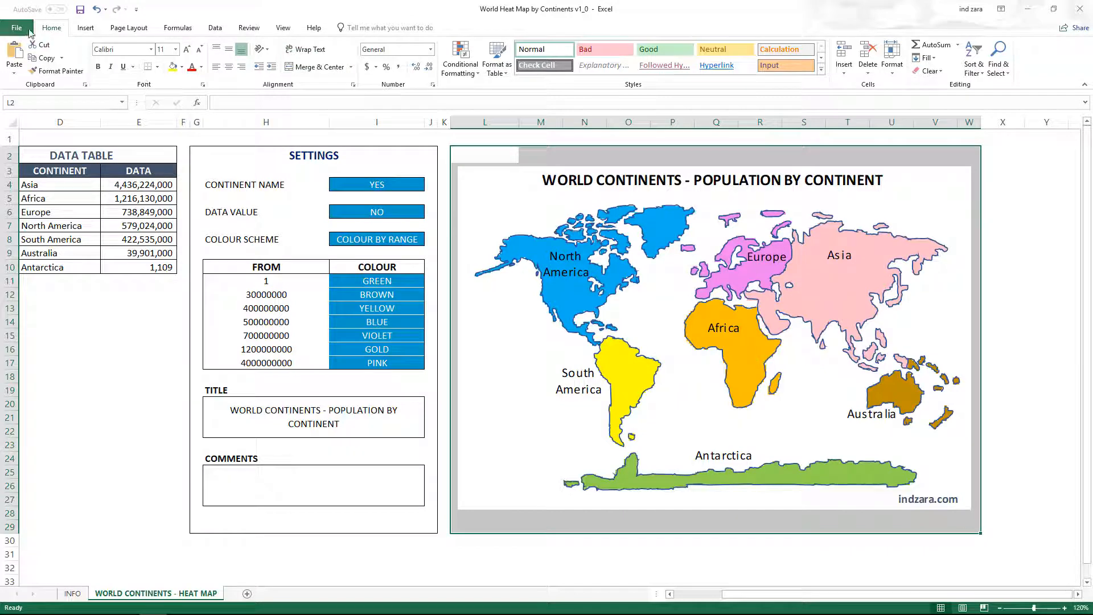
Step: Set the print area to the selected map range and preview the map-only landscape A4 printout
click(16, 28)
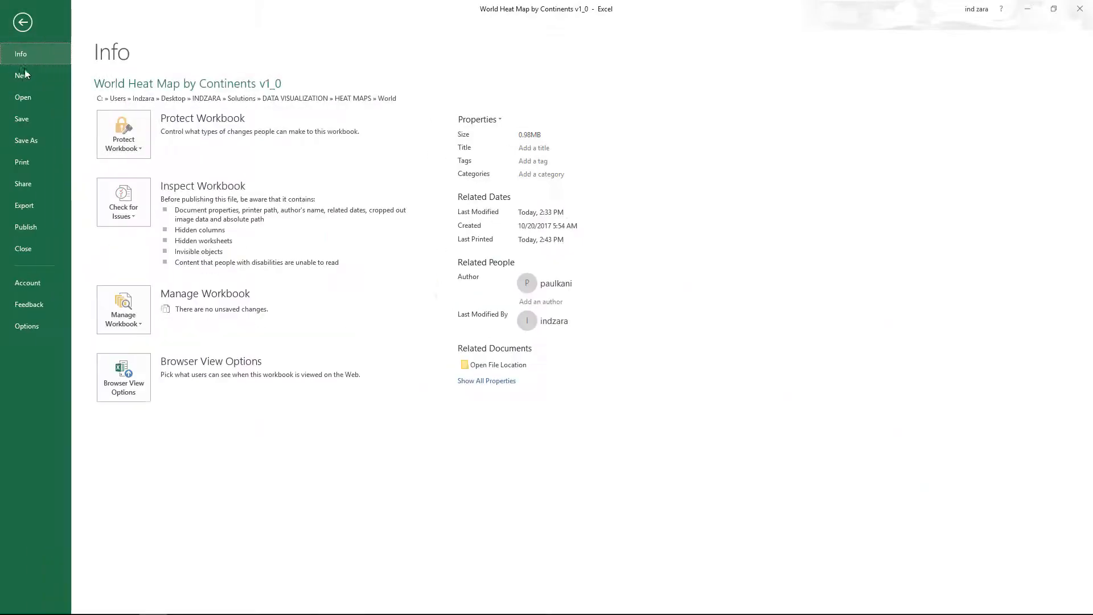
click(21, 22)
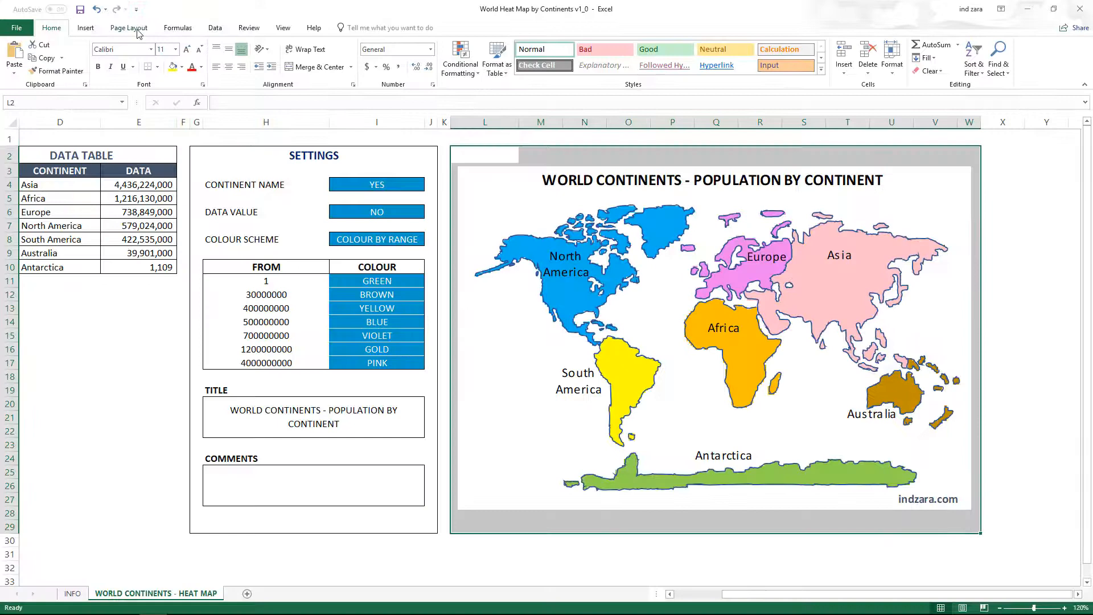
click(175, 59)
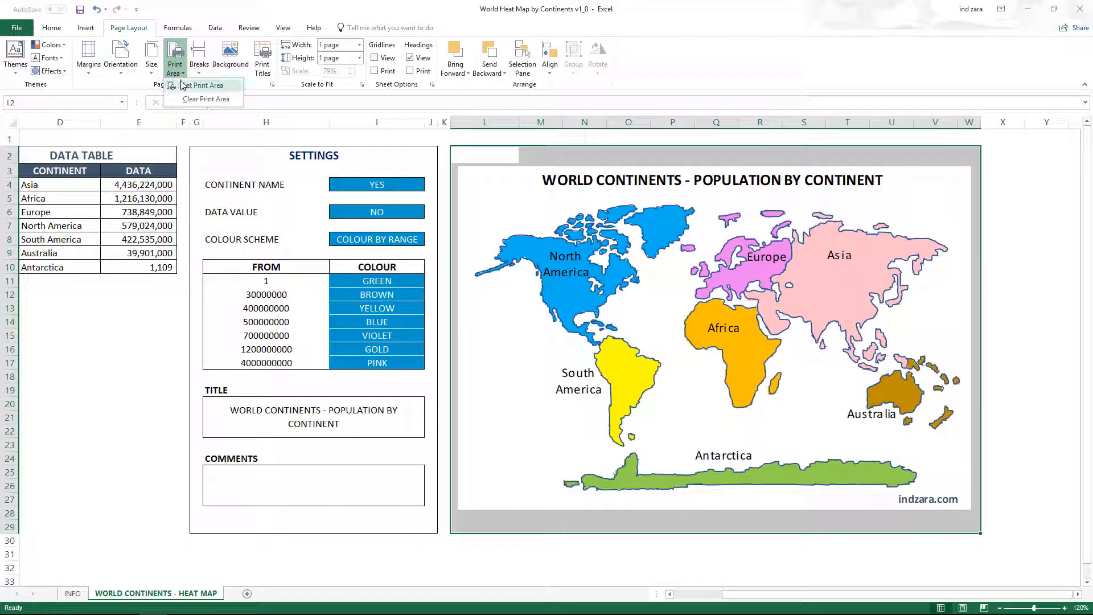
click(200, 84)
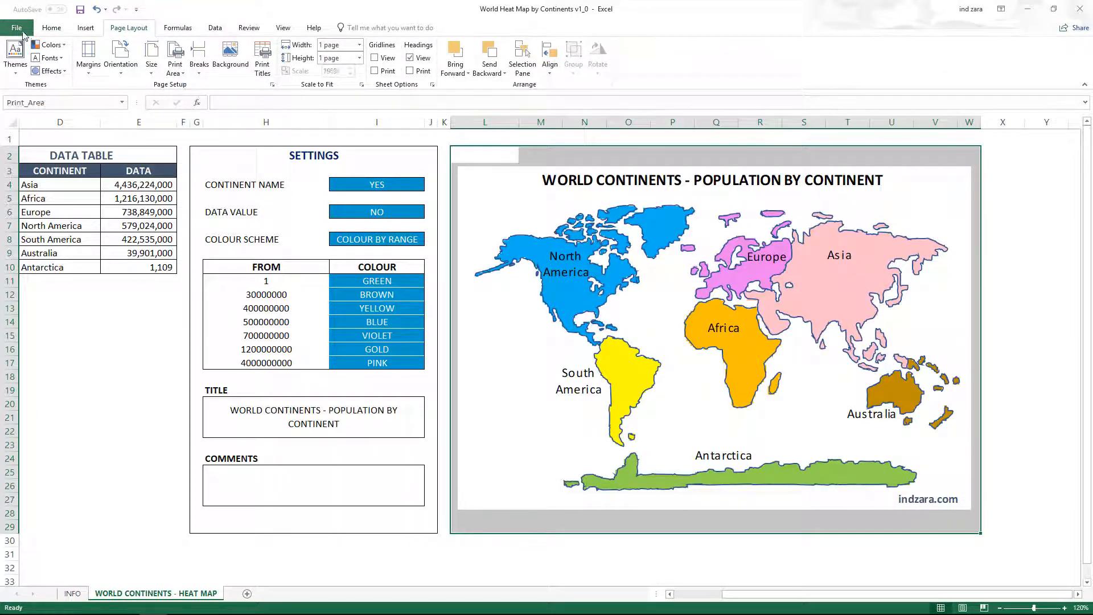
click(16, 28)
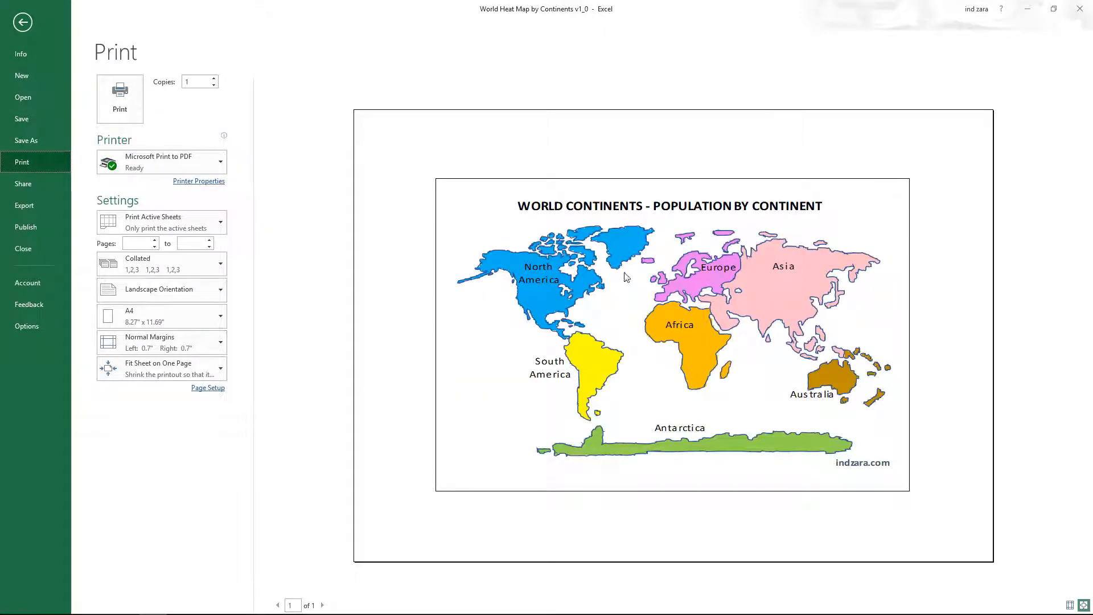
mouse_move(159, 78)
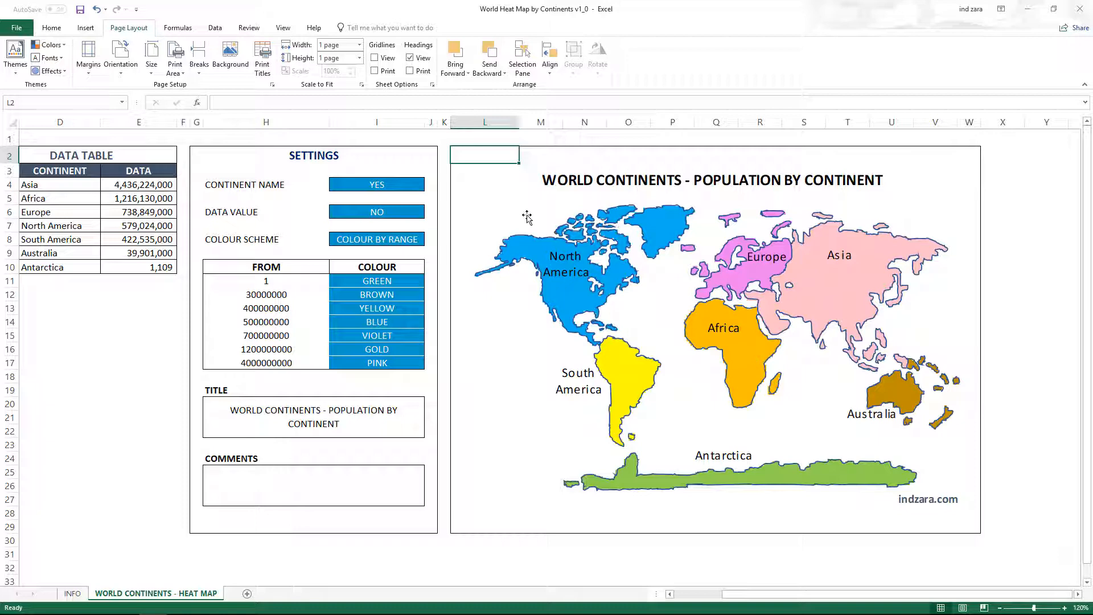
click(16, 28)
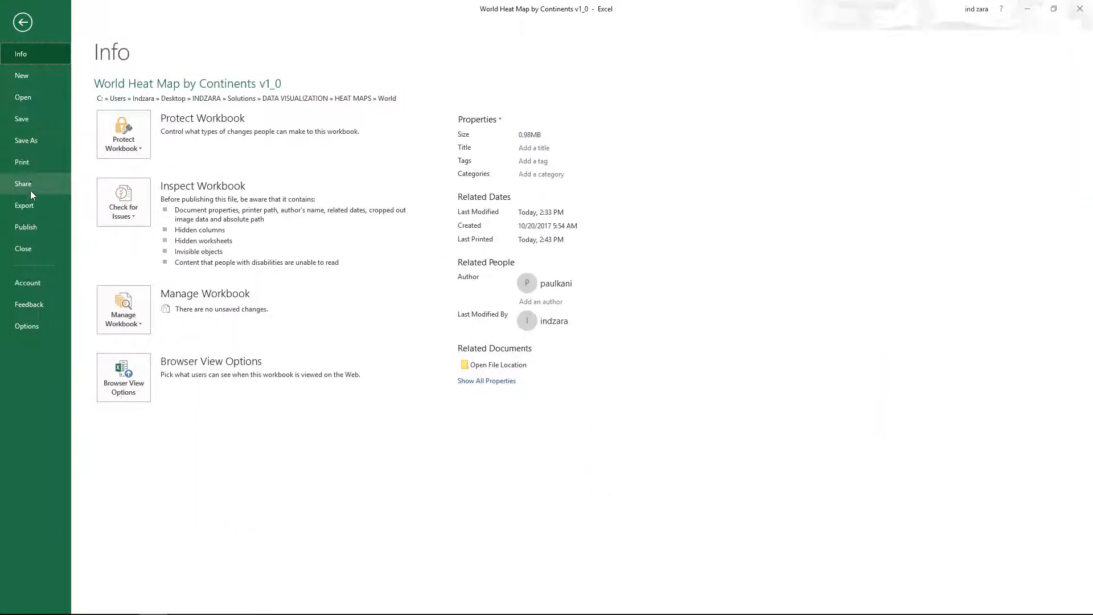
click(24, 205)
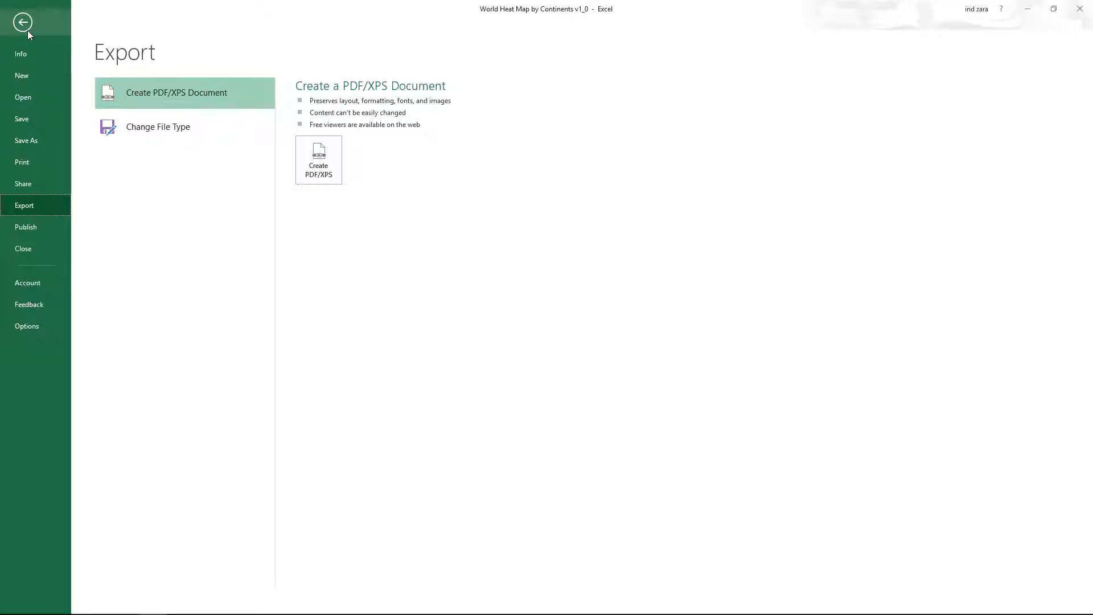
click(22, 22)
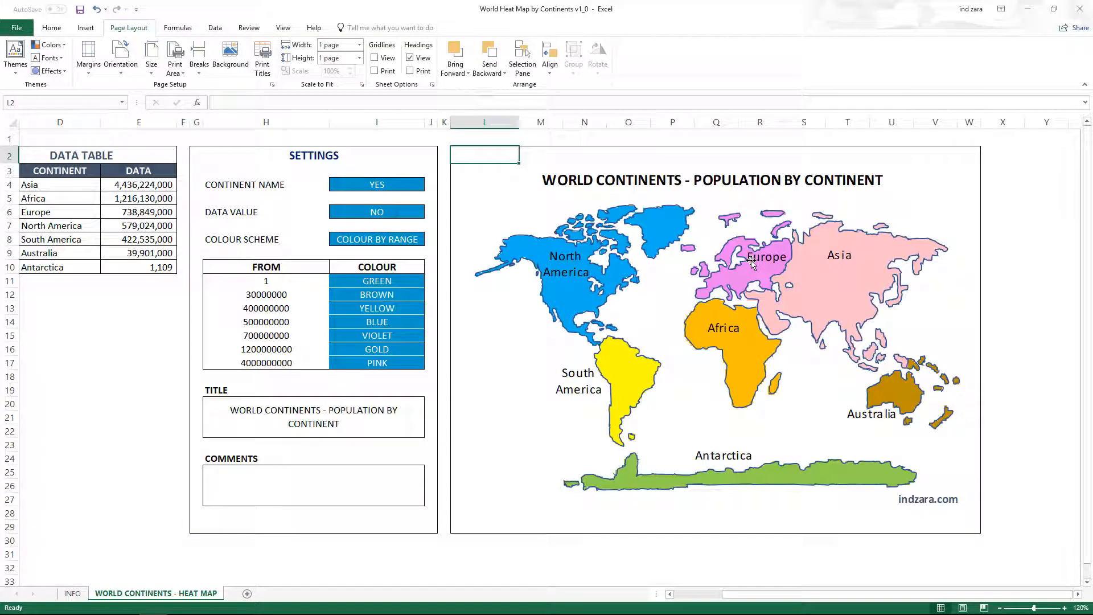
right_click(751, 261)
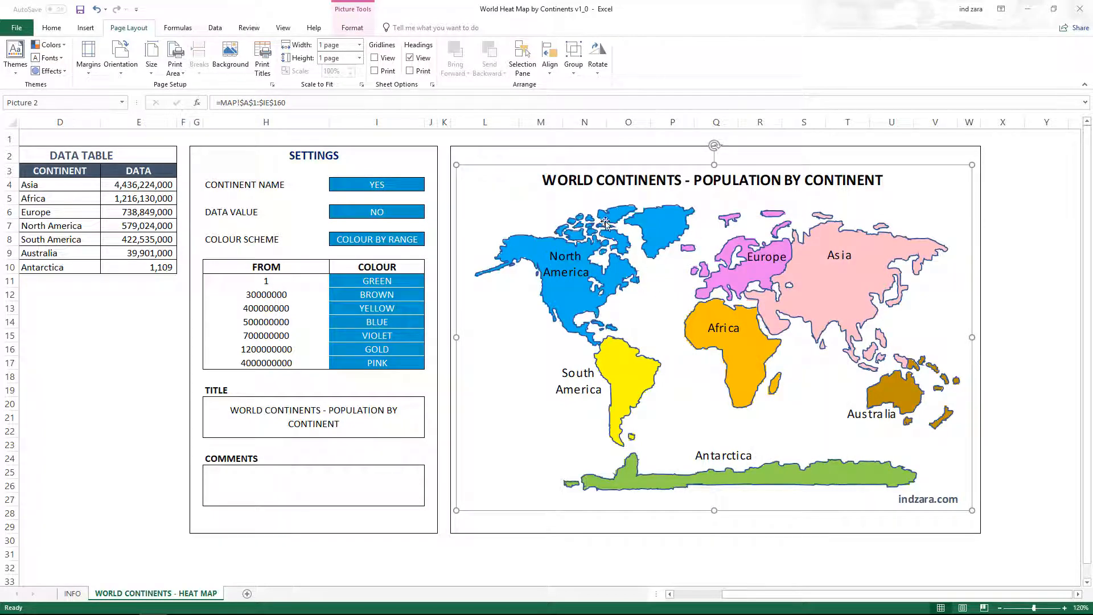
mouse_move(676, 293)
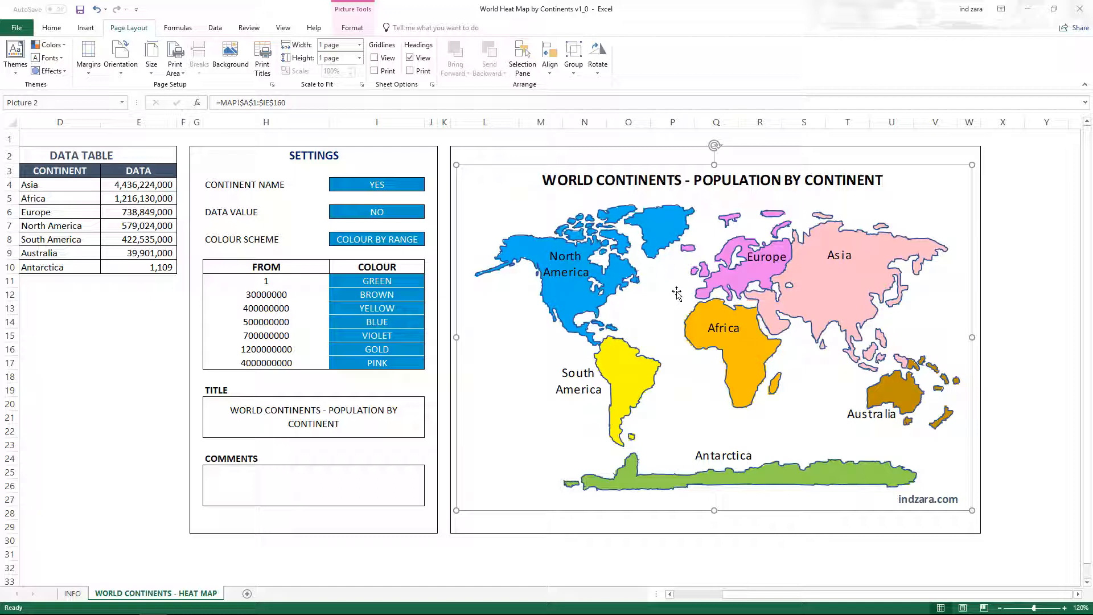
mouse_move(619, 303)
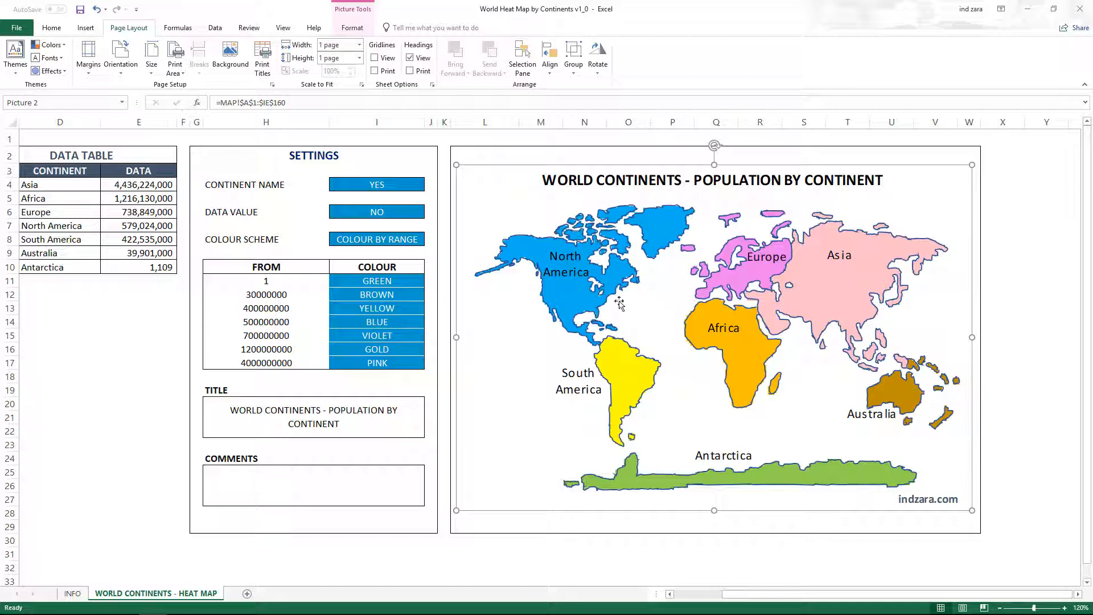
mouse_move(321, 336)
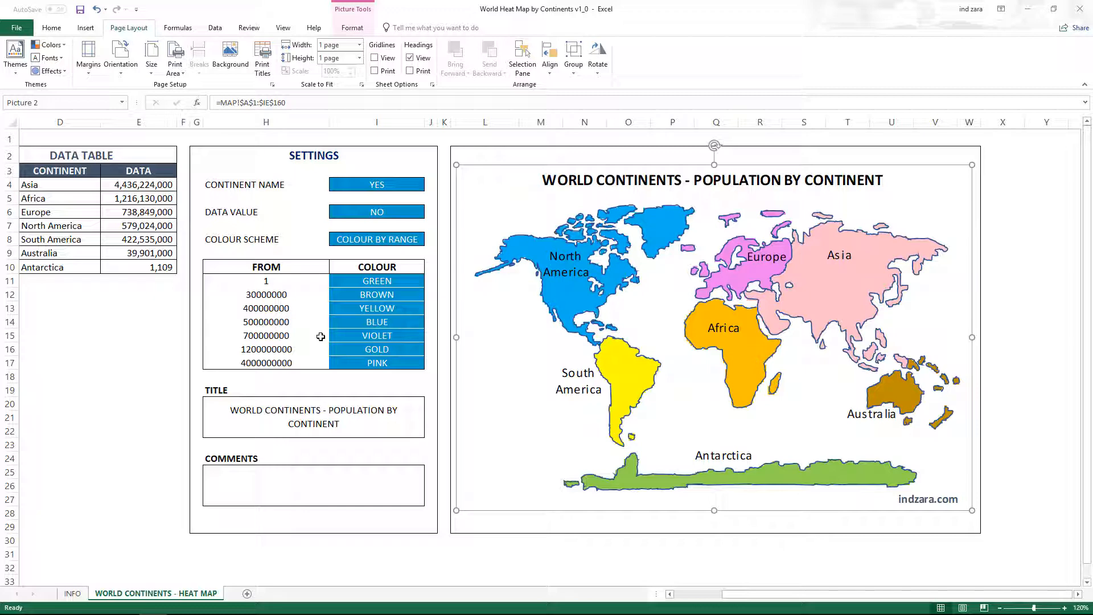
click(138, 307)
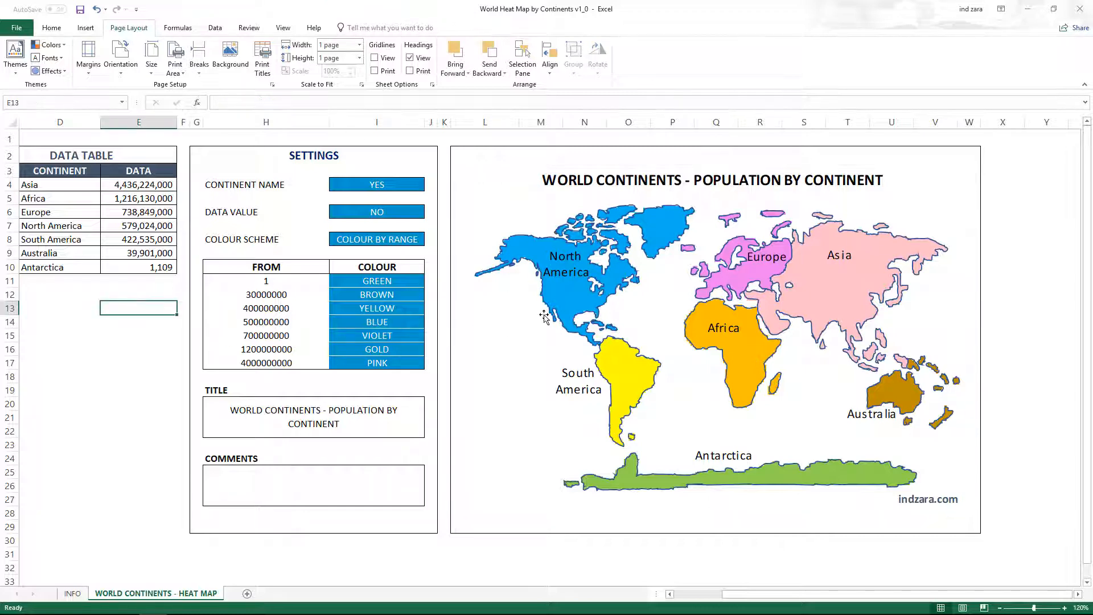
mouse_move(676, 596)
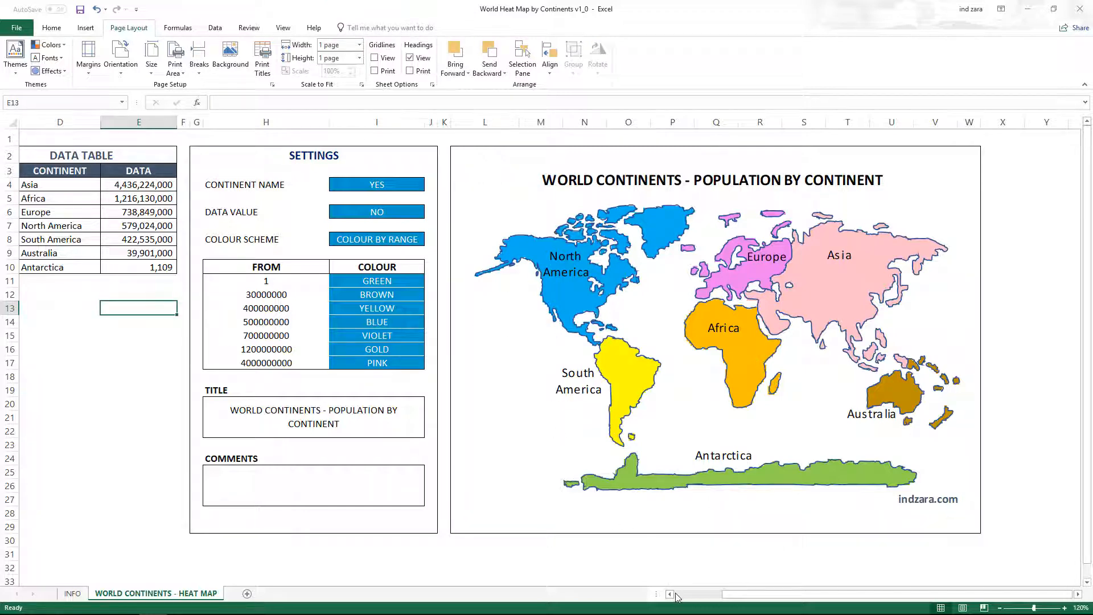
scroll(left, 3)
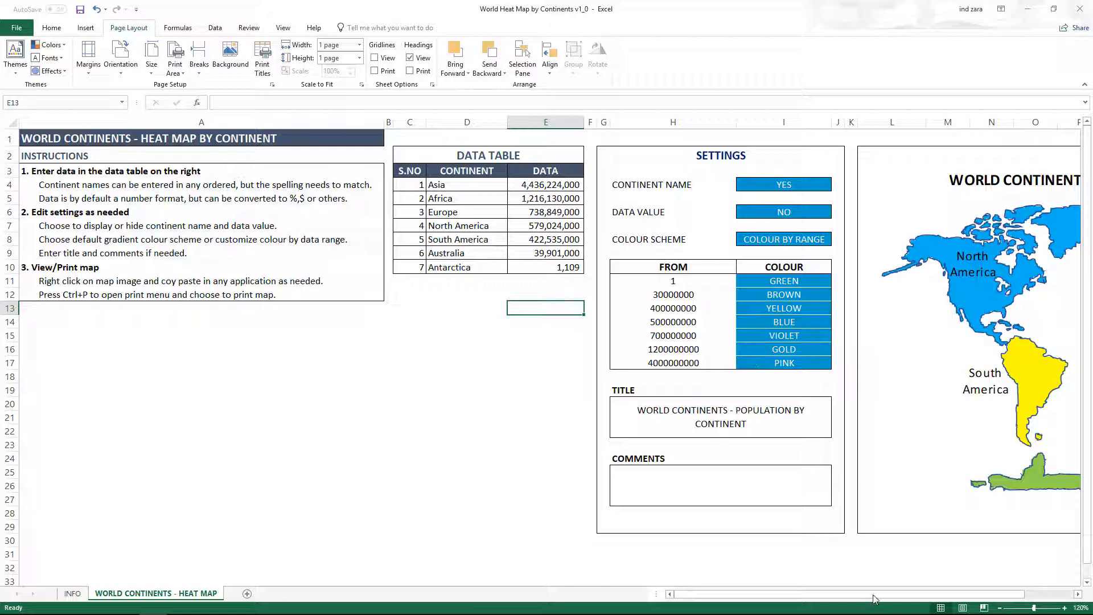
scroll(right, 3)
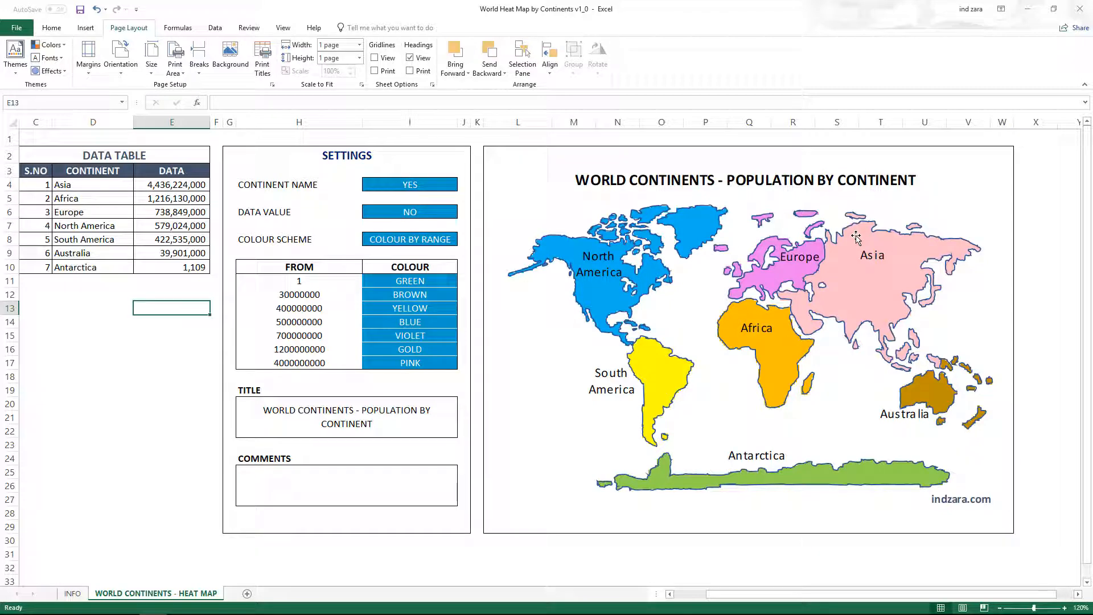
mouse_move(689, 581)
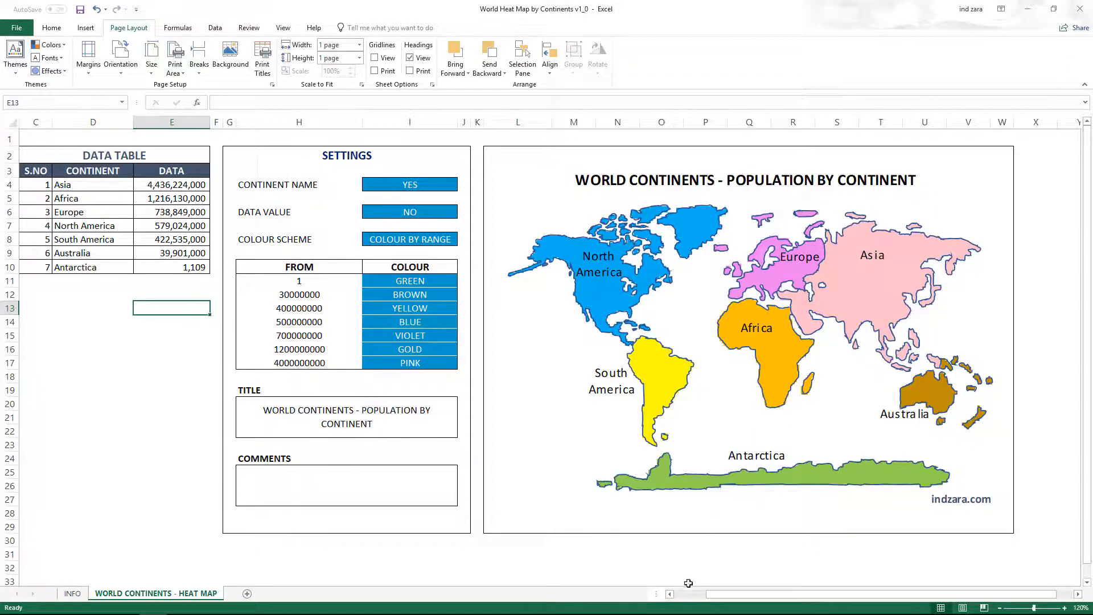